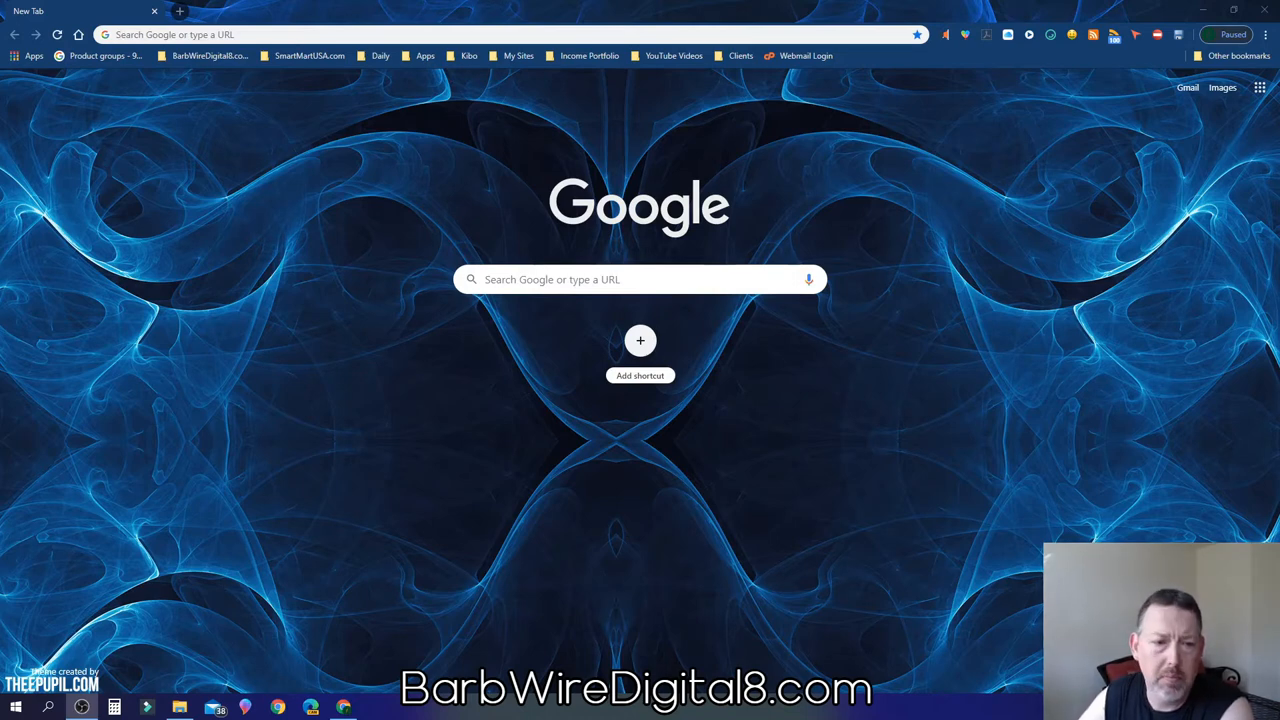
Search Google for 'free conference call download', discarding the autocomplete suggestion.
{"action": "left_click", "coordinate": [640, 279]}
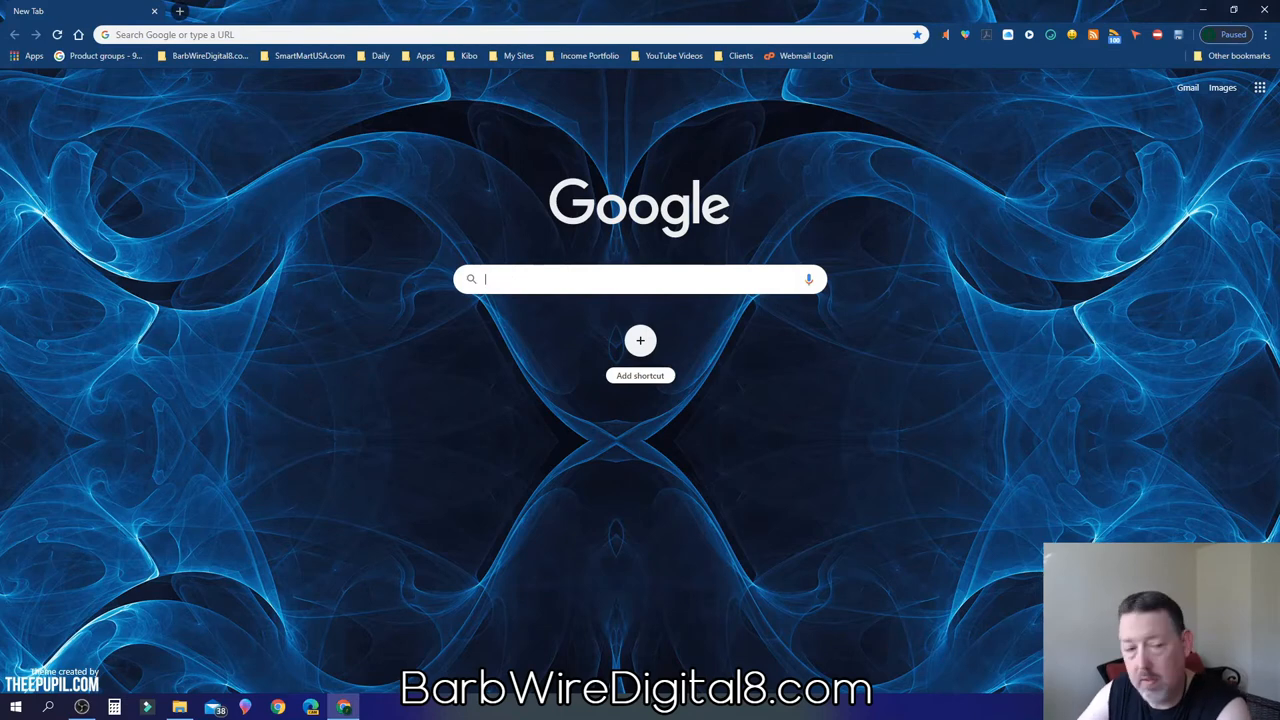
{"action": "type", "text": "free do"}
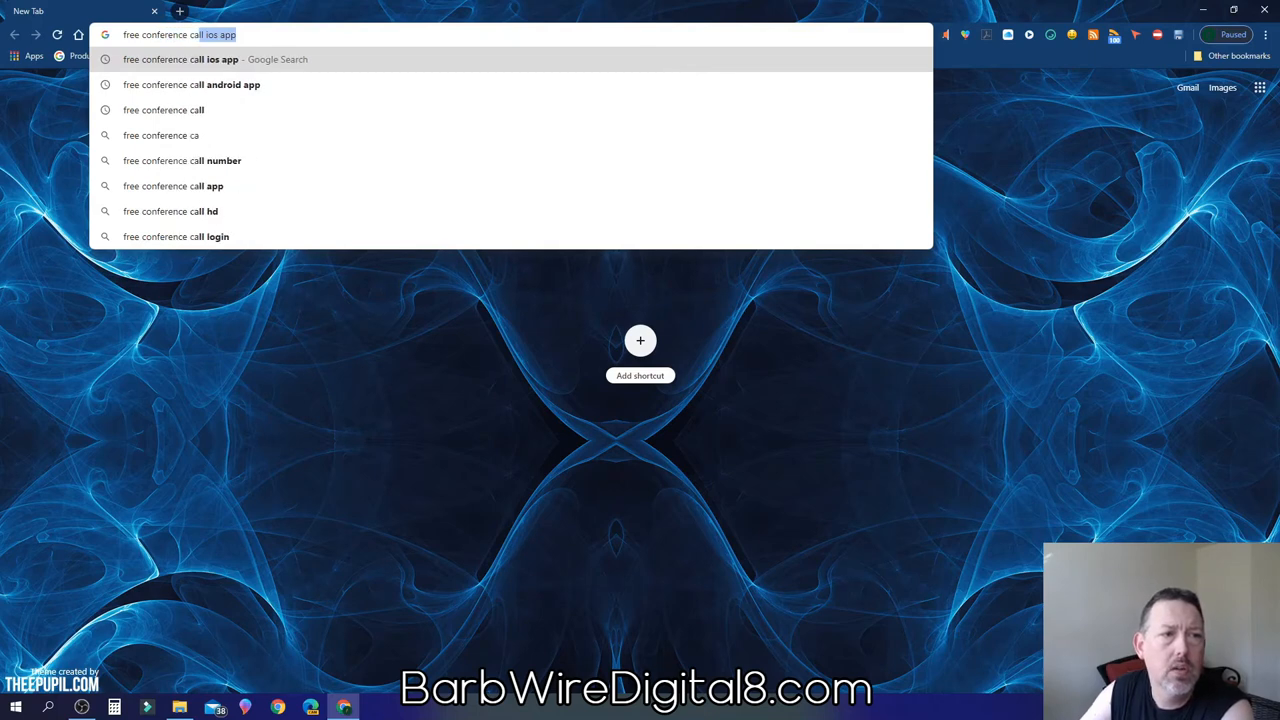
{"action": "key", "text": "Backspace"}
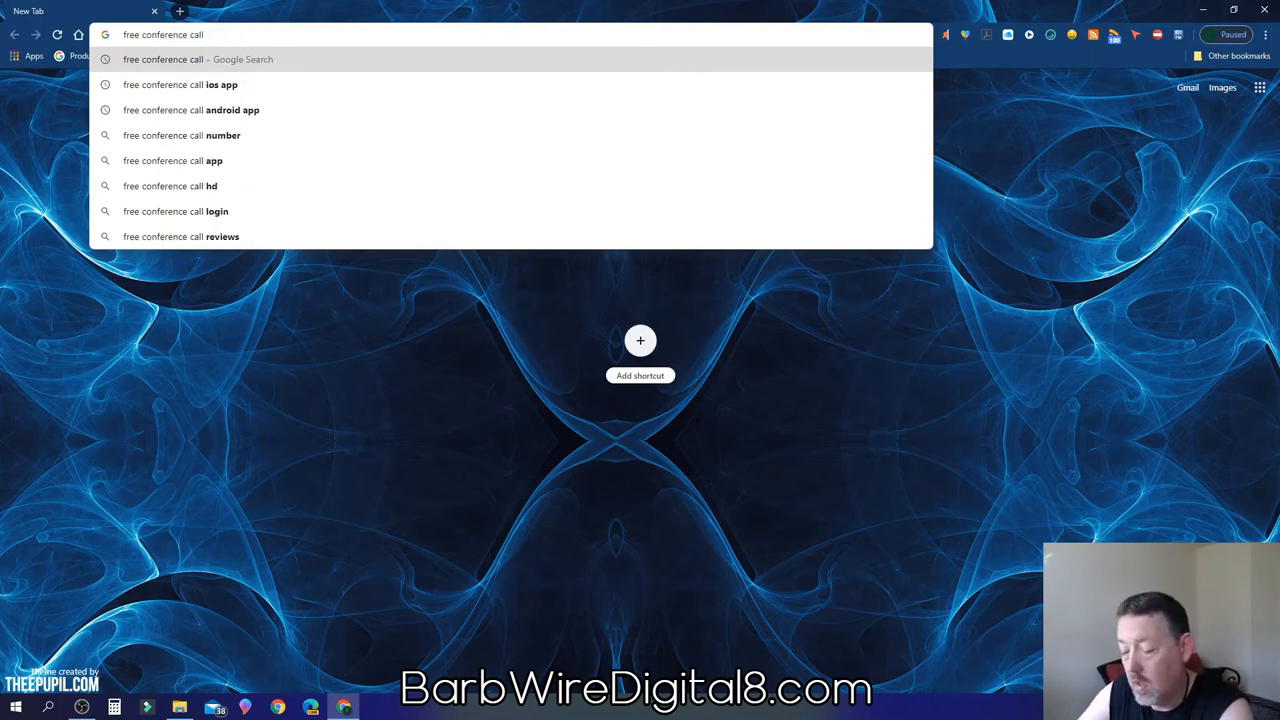
{"action": "type", "text": "download"}
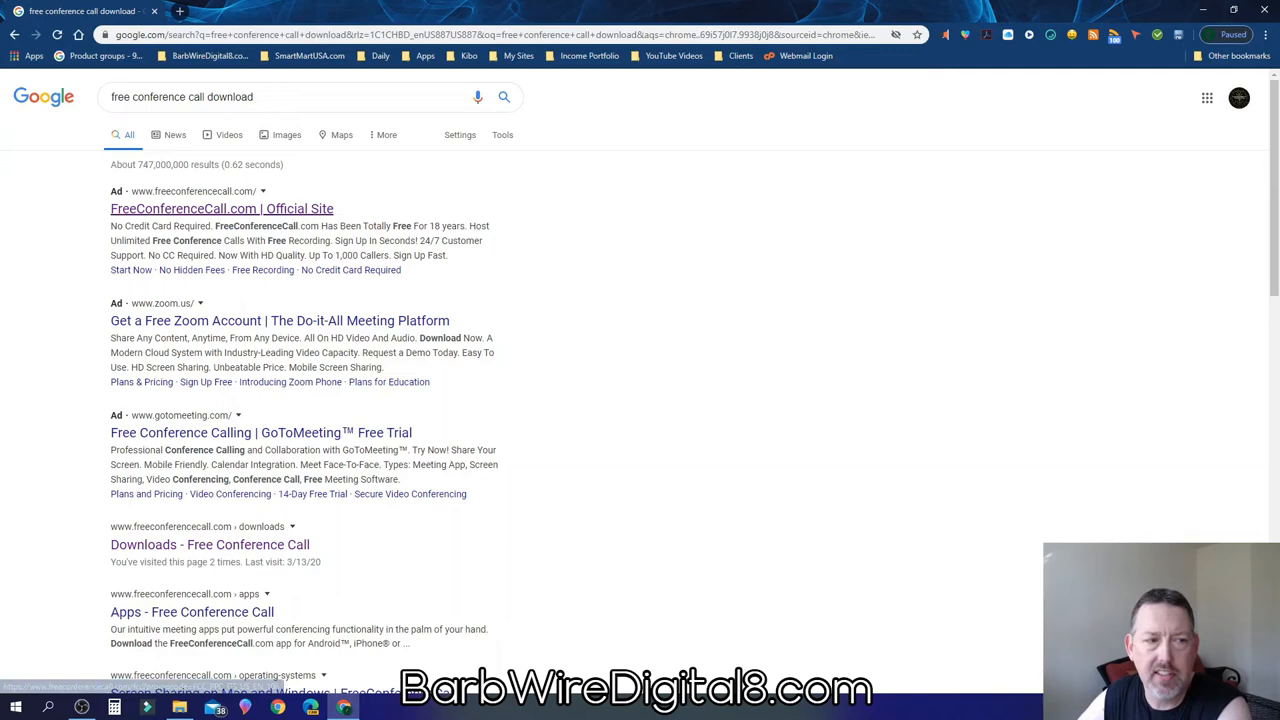
Follow the 'Downloads - Free Conference Call' result to the FreeConferenceCall.com downloads page.
{"action": "scroll", "scroll_direction": "down", "scroll_amount": 3}
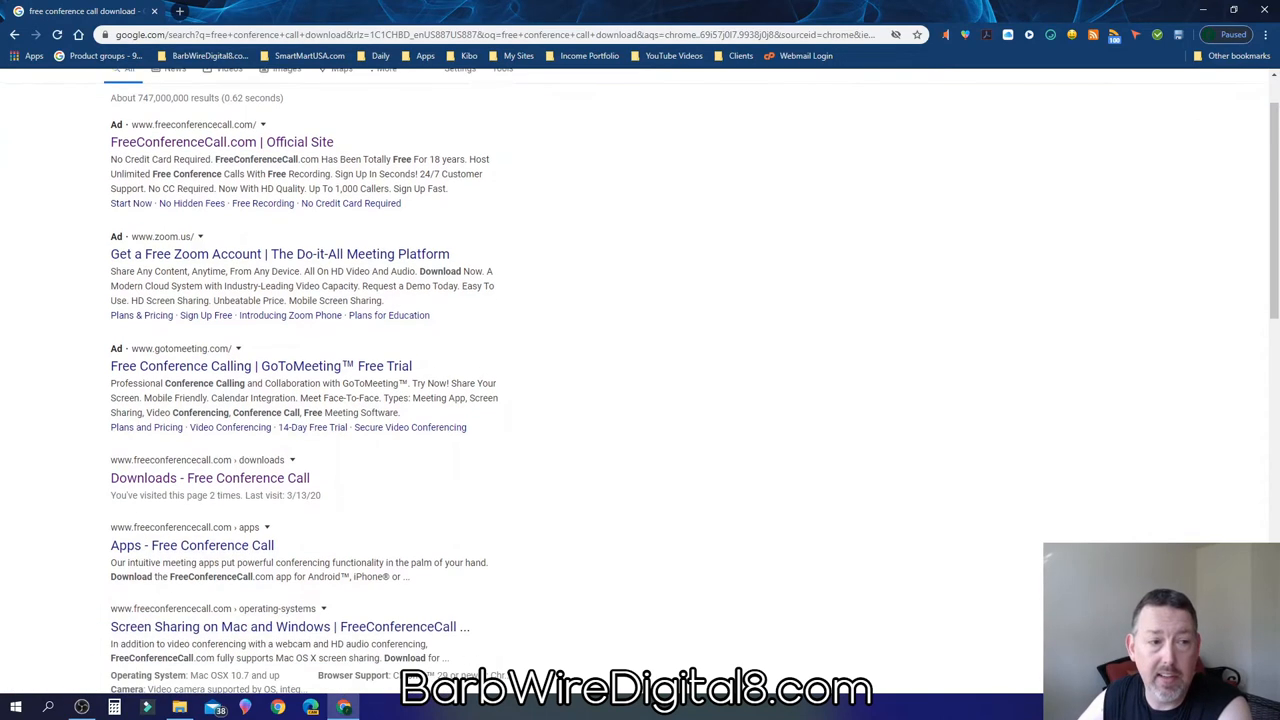
{"action": "scroll", "scroll_direction": "down", "scroll_amount": 3}
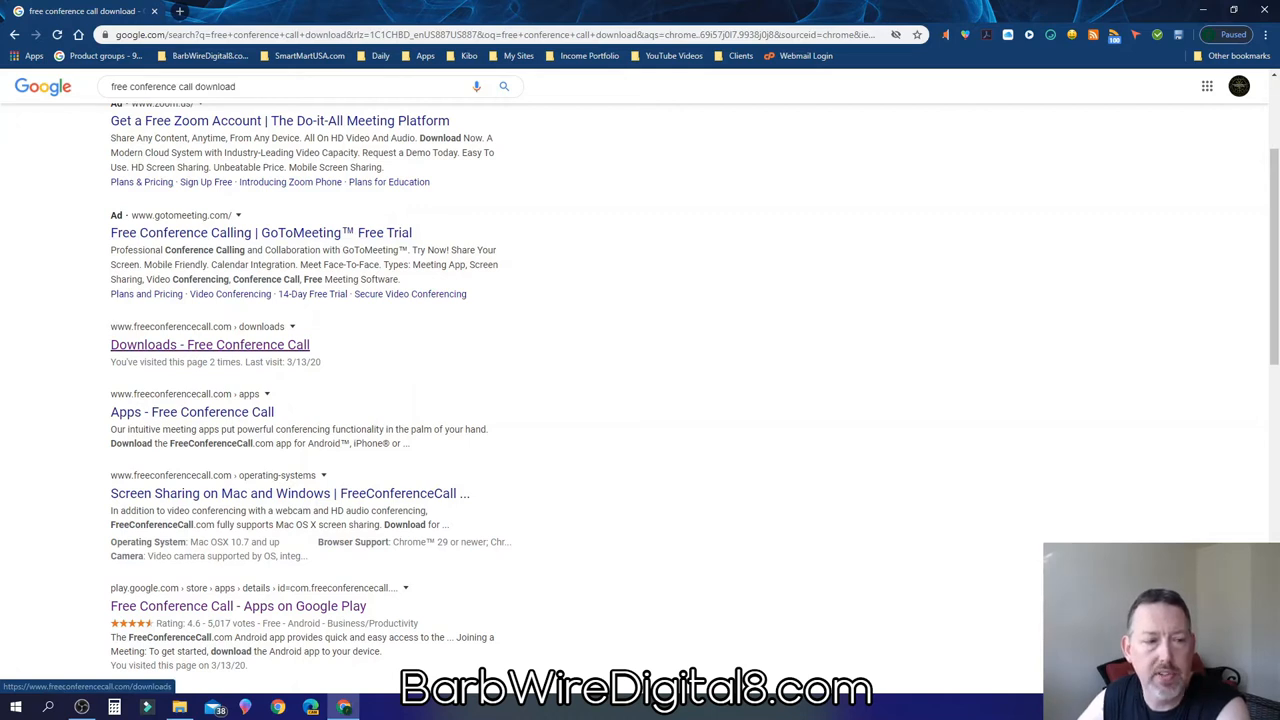
{"action": "left_click", "coordinate": [209, 344]}
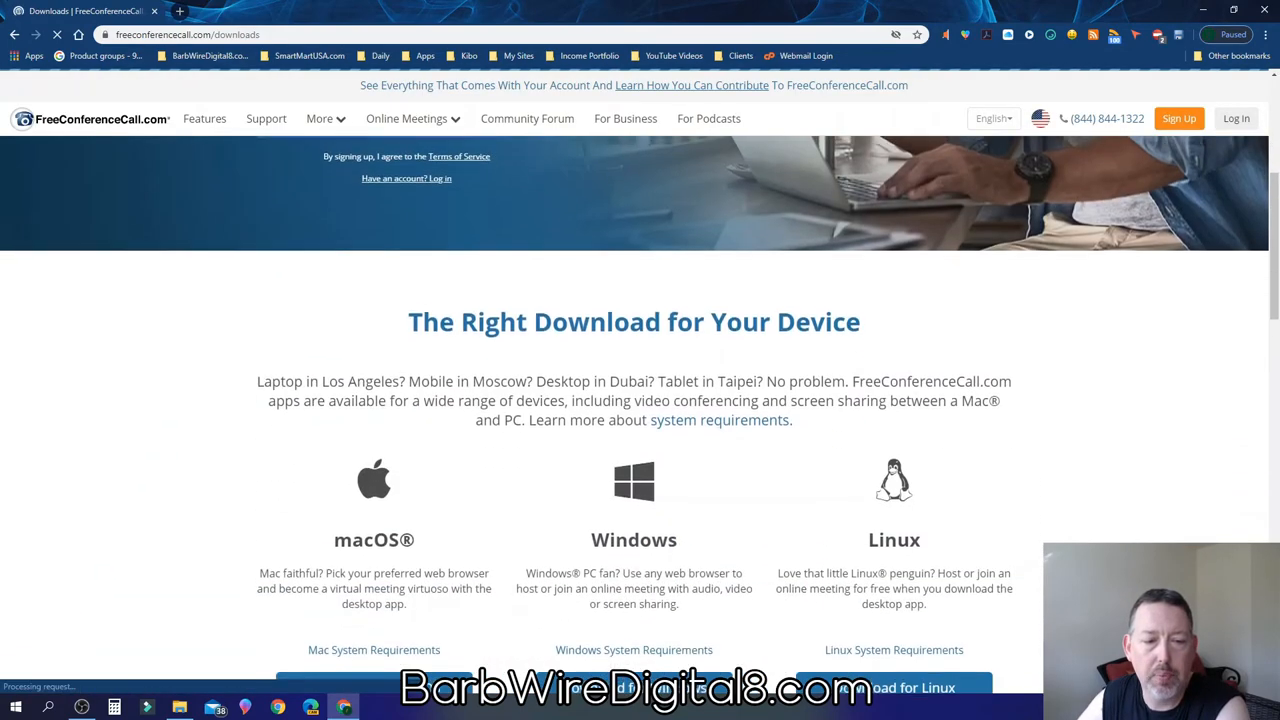
{"action": "scroll", "scroll_direction": "up", "scroll_amount": 3}
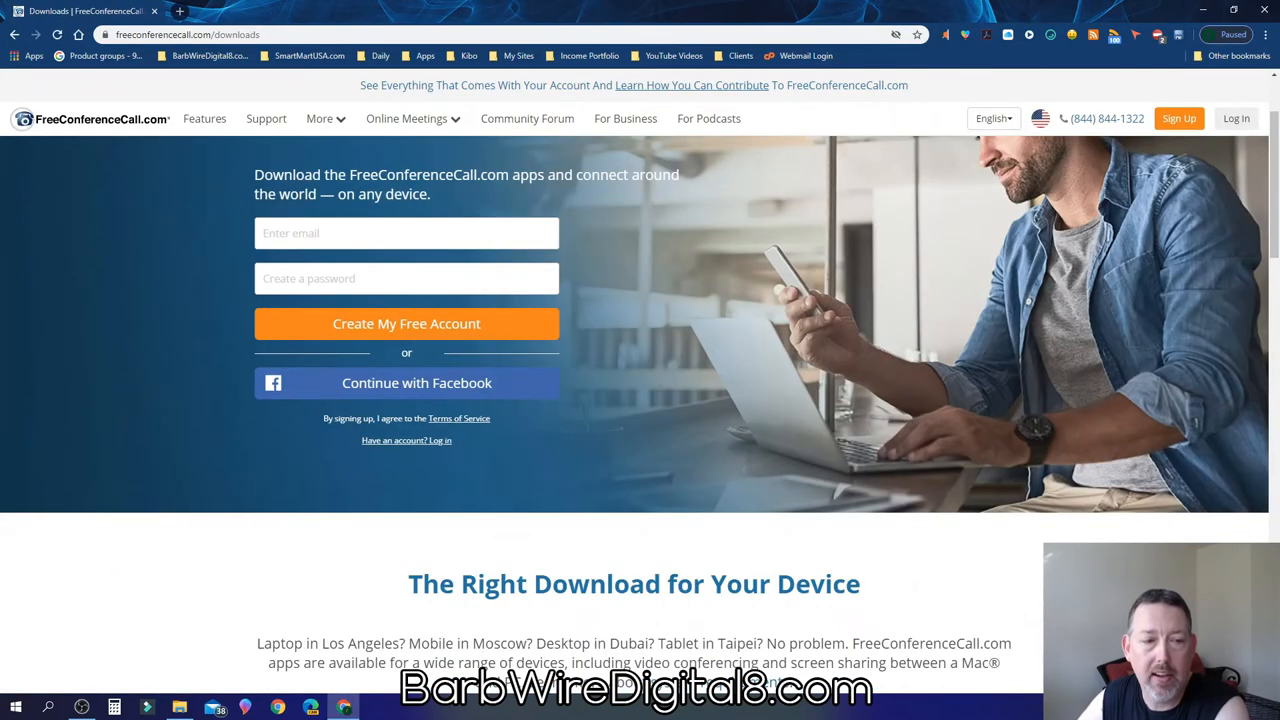
{"action": "scroll", "scroll_direction": "down", "scroll_amount": 3}
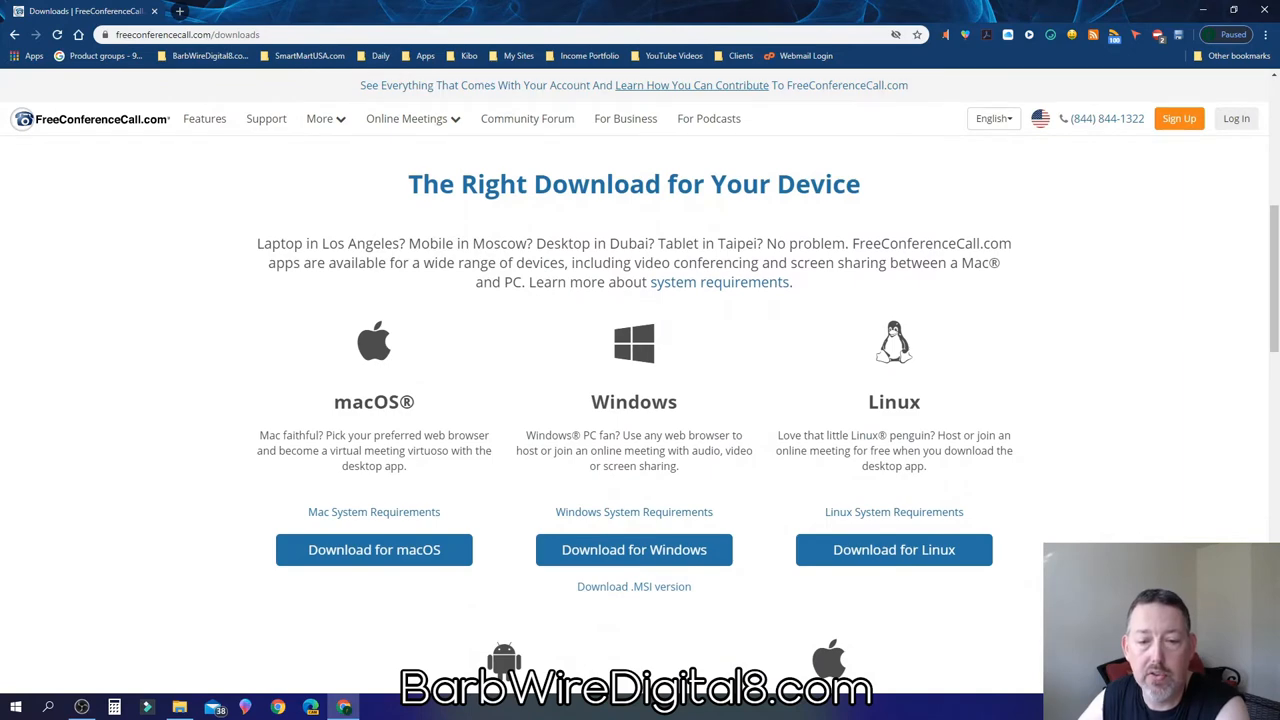
{"action": "scroll", "scroll_direction": "down", "scroll_amount": 3}
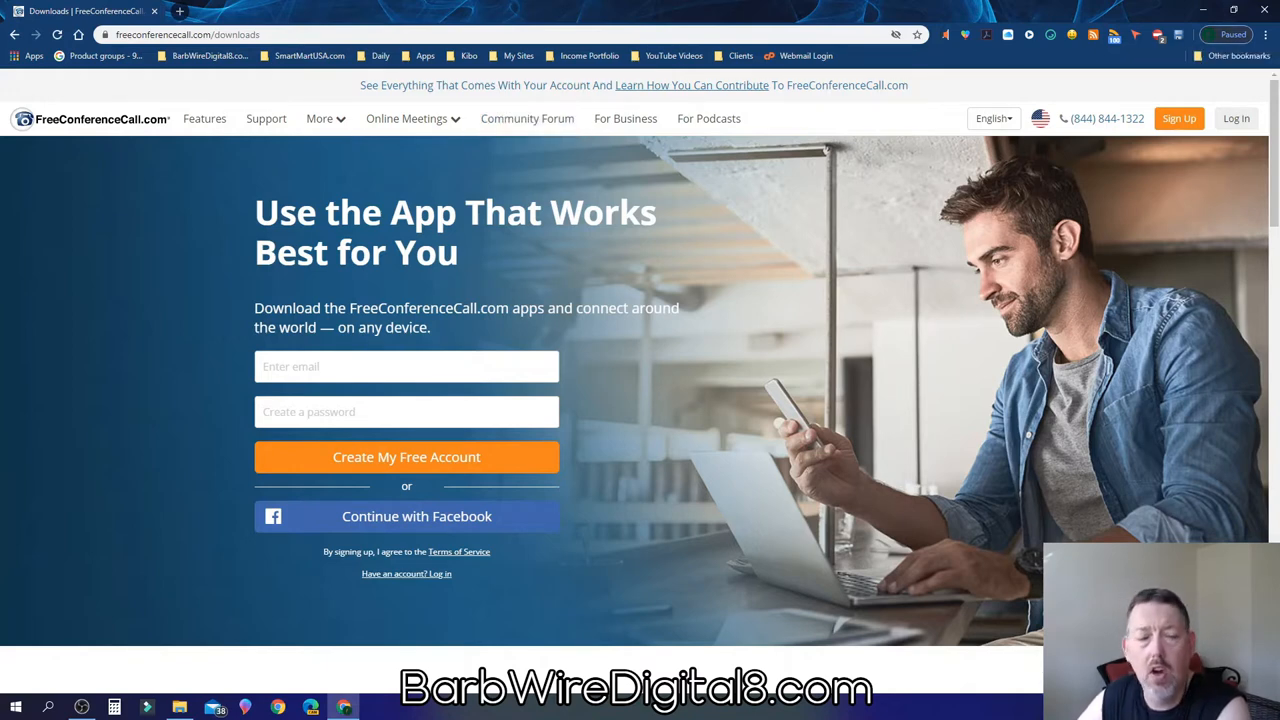
Fill the sign-up form with a saved autofill email address and a password.
{"action": "left_click", "coordinate": [406, 366]}
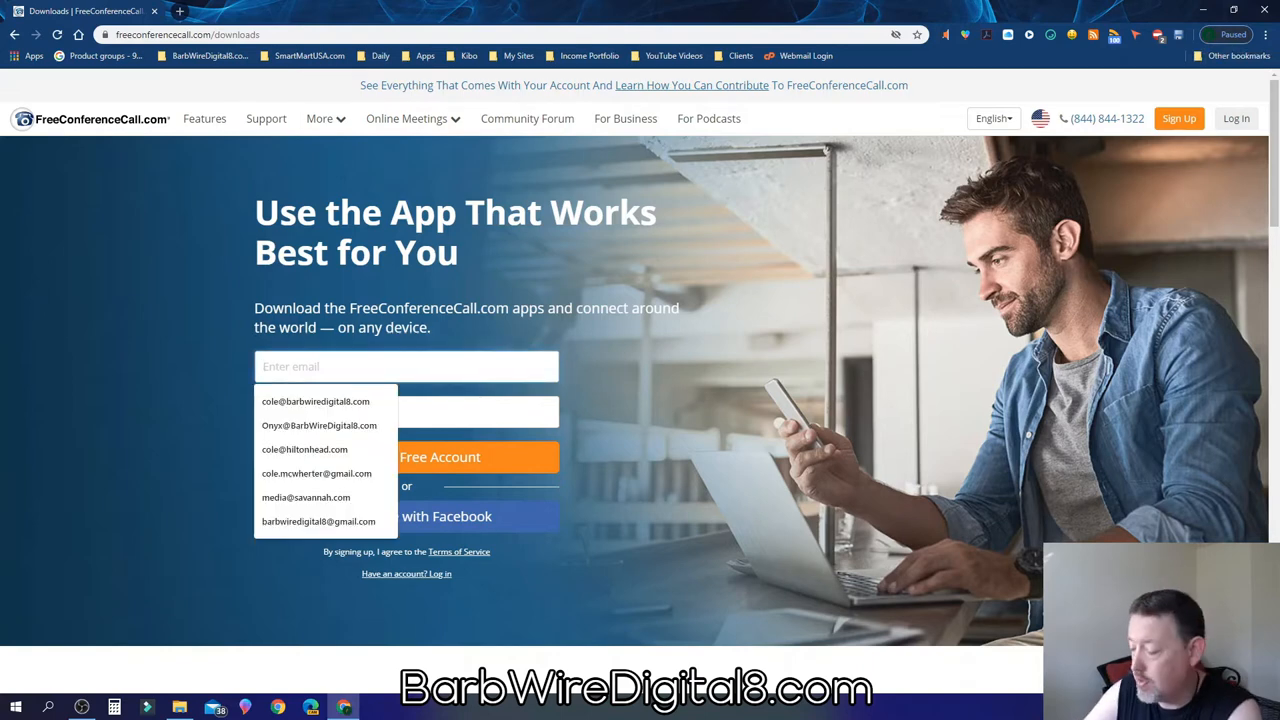
{"action": "left_click", "coordinate": [315, 401]}
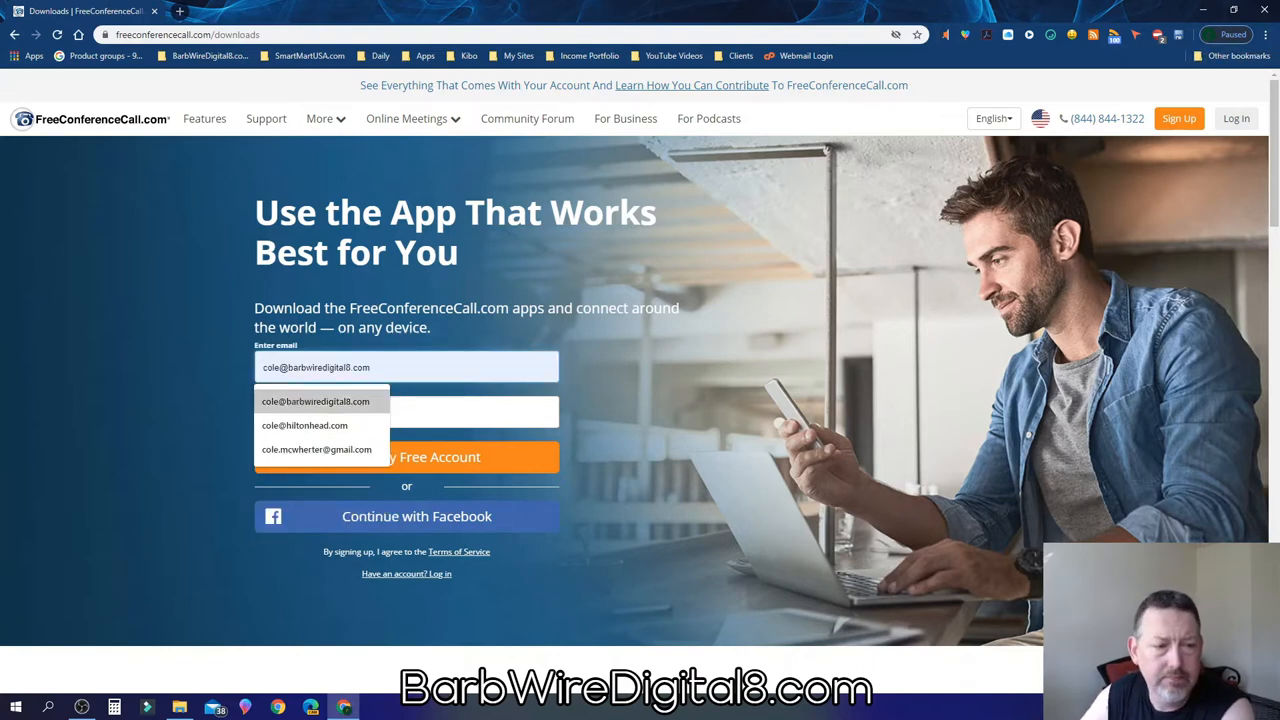
{"action": "left_click", "coordinate": [315, 401]}
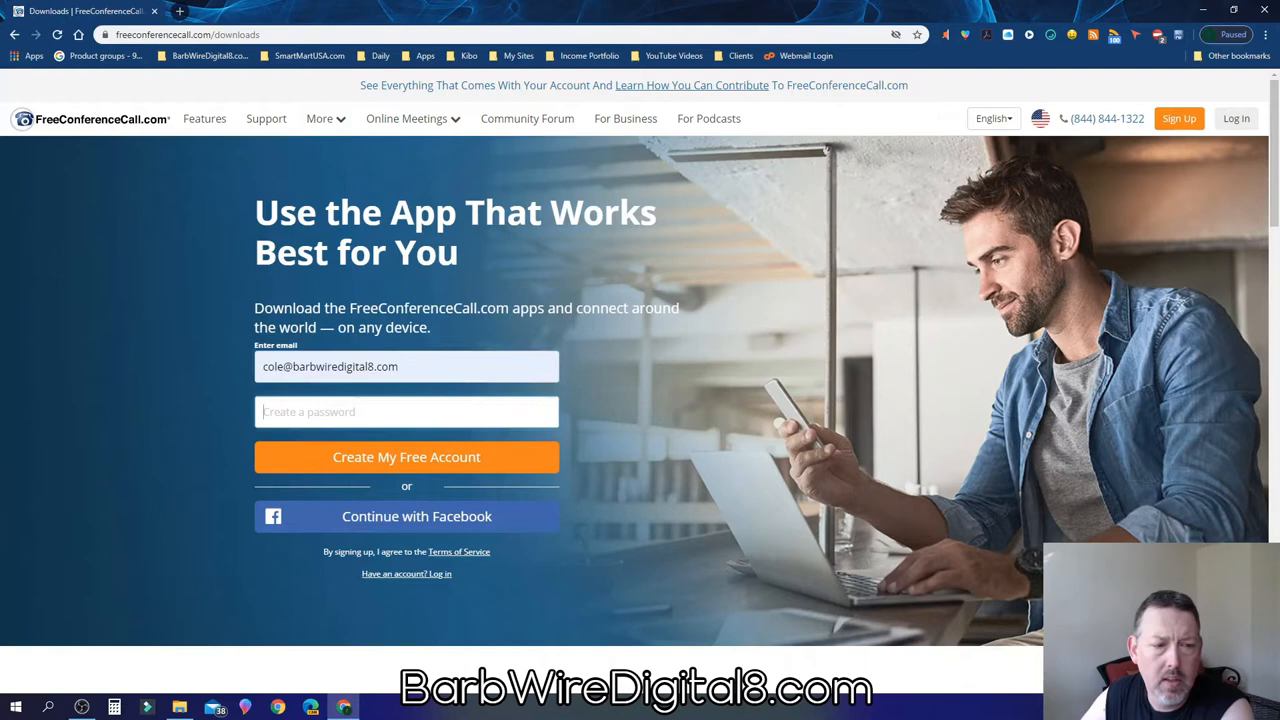
{"action": "type", "text": "••"}
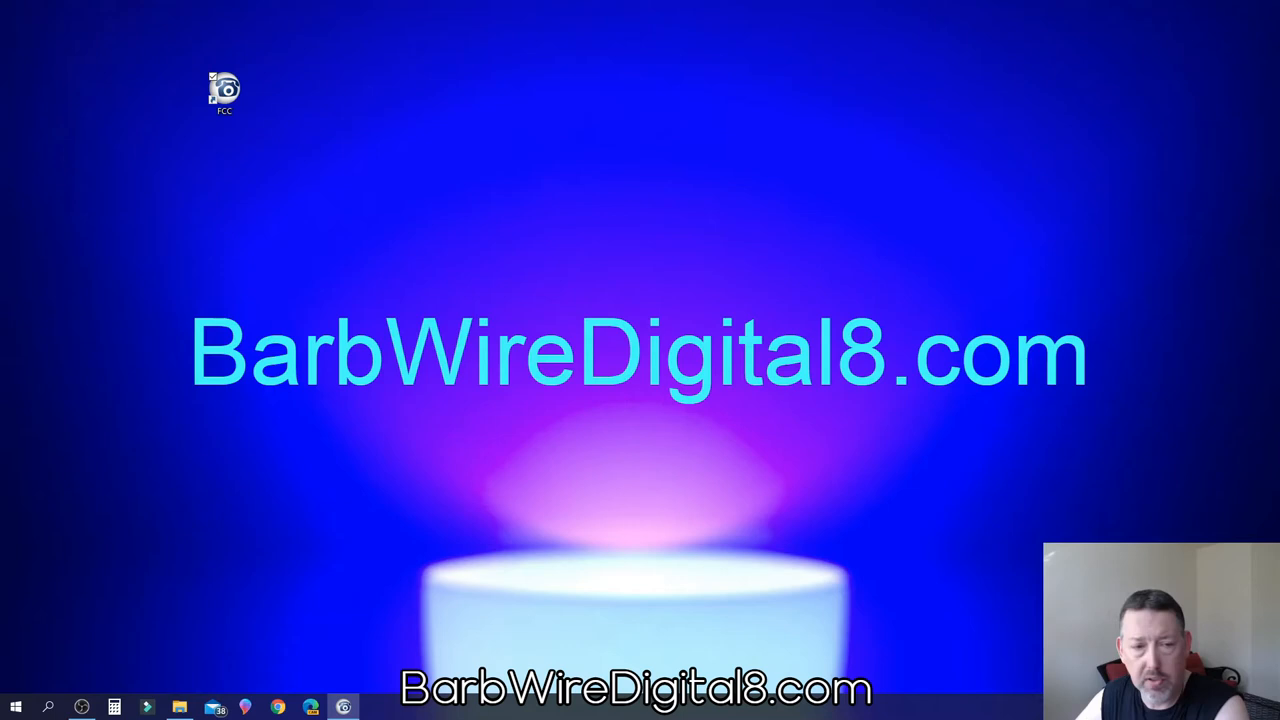
Launch FreeConferenceCall from the desktop FCC shortcut and choose Join on the welcome screen.
{"action": "left_click", "coordinate": [343, 707]}
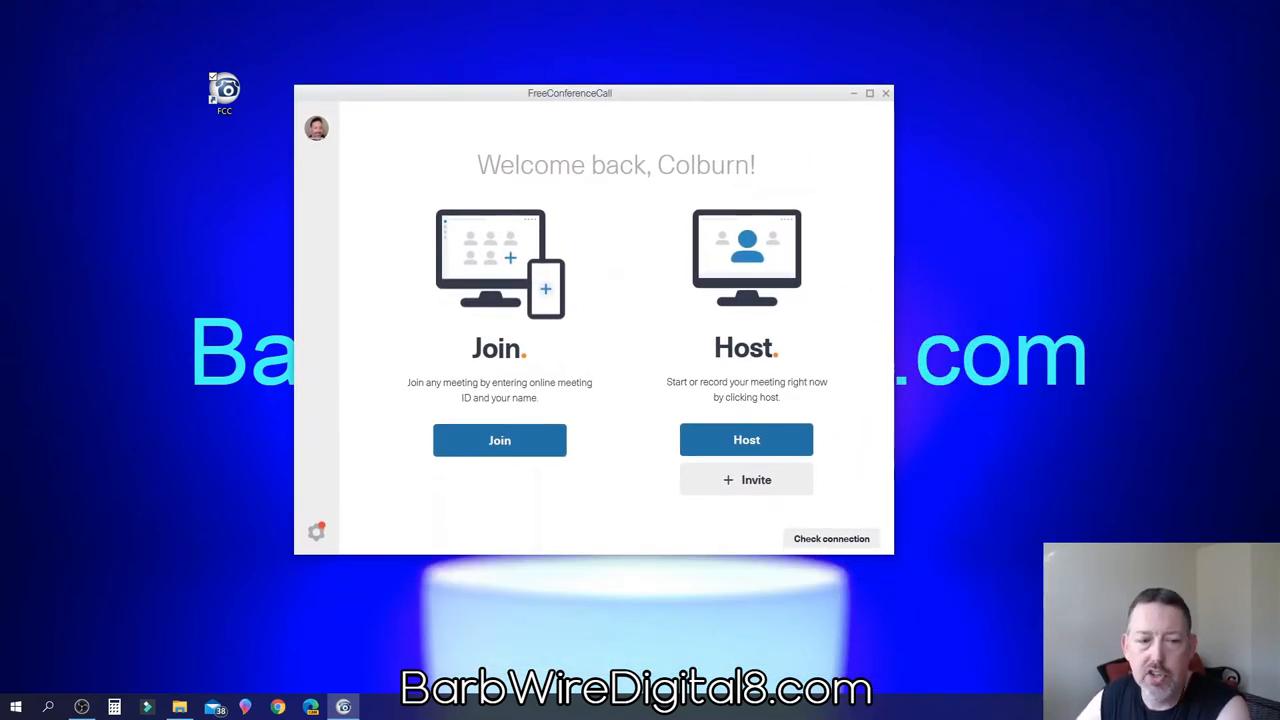
{"action": "left_click", "coordinate": [499, 440]}
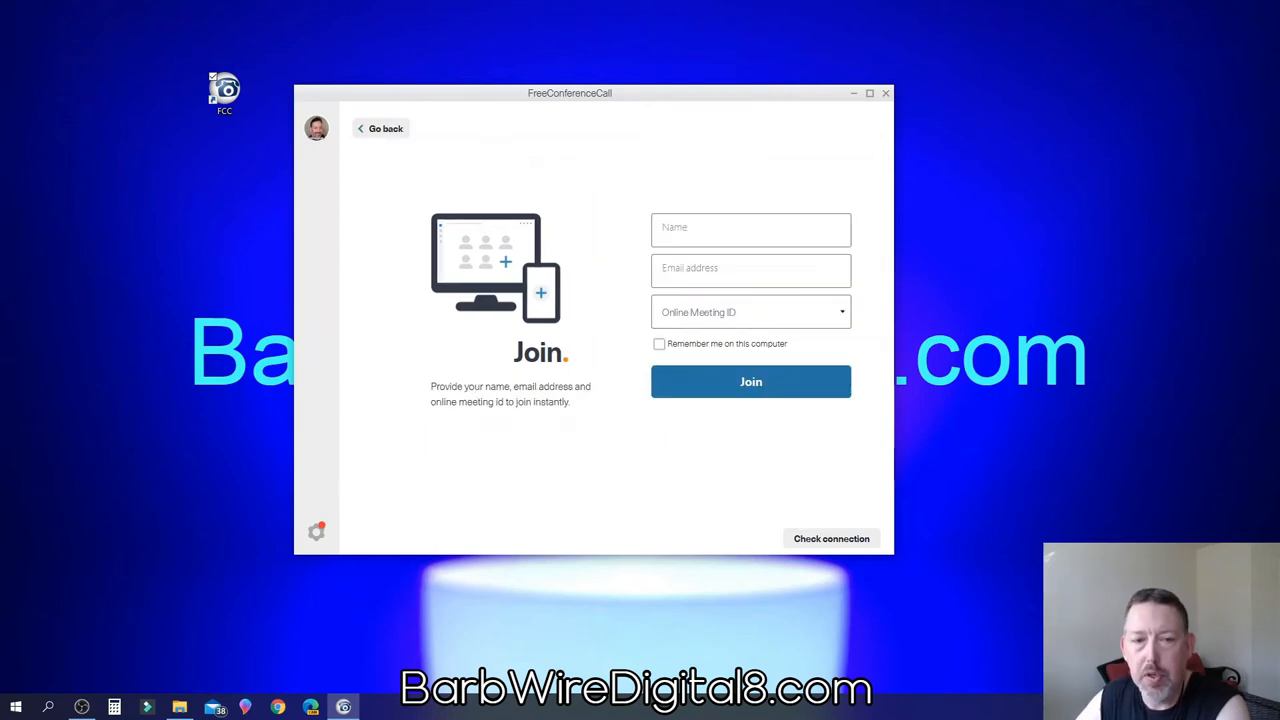
Tick 'Remember me on this computer', enter a meeting ID, then go back to the welcome screen.
{"action": "left_click", "coordinate": [750, 270]}
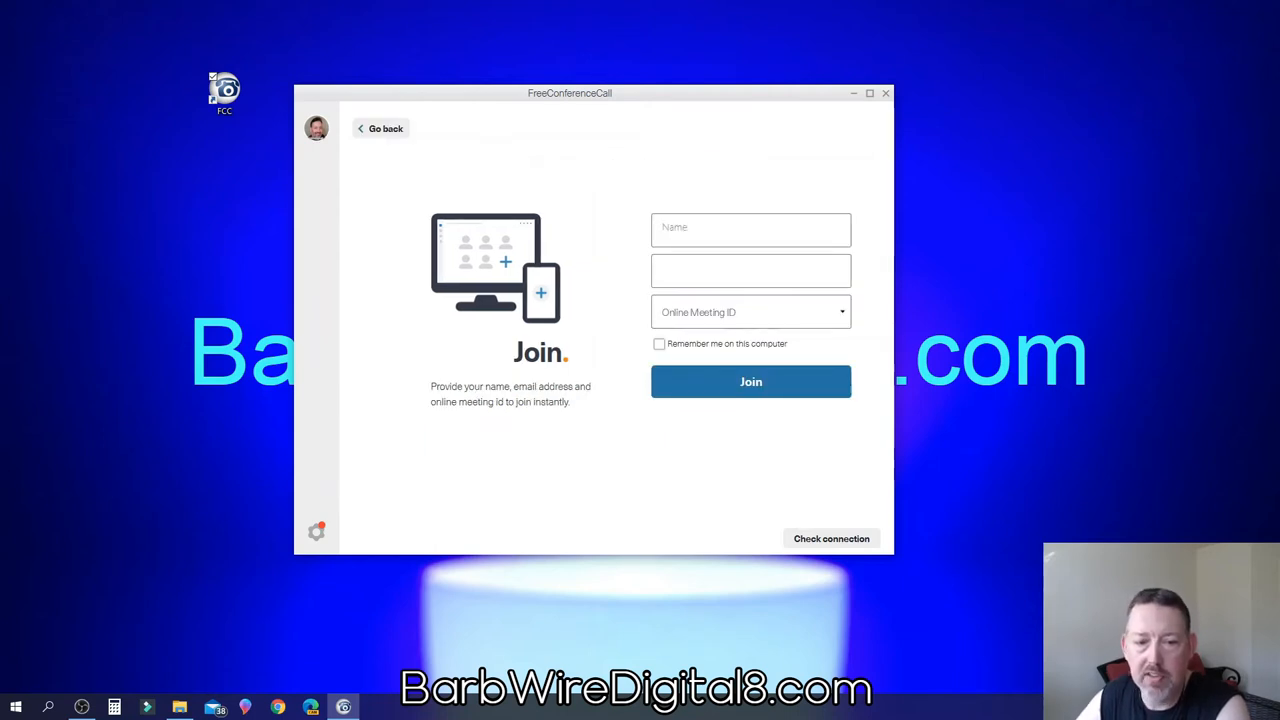
{"action": "left_click", "coordinate": [659, 343]}
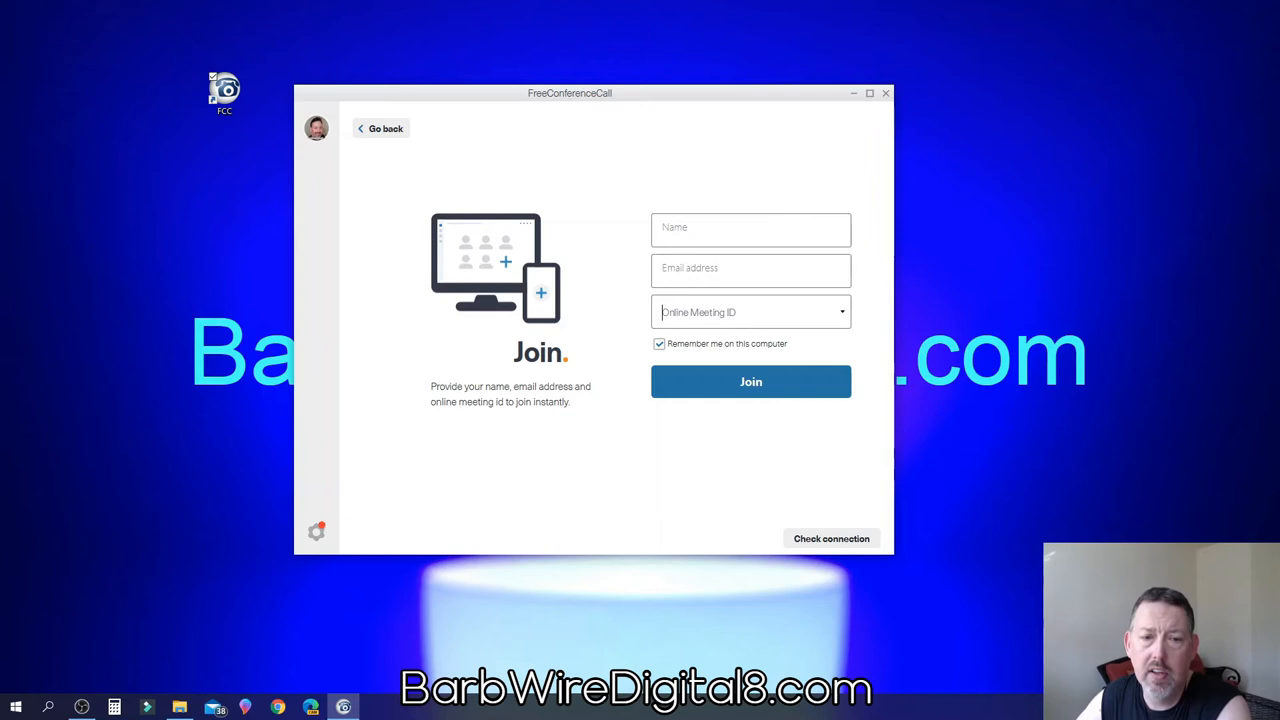
{"action": "type", "text": "0"}
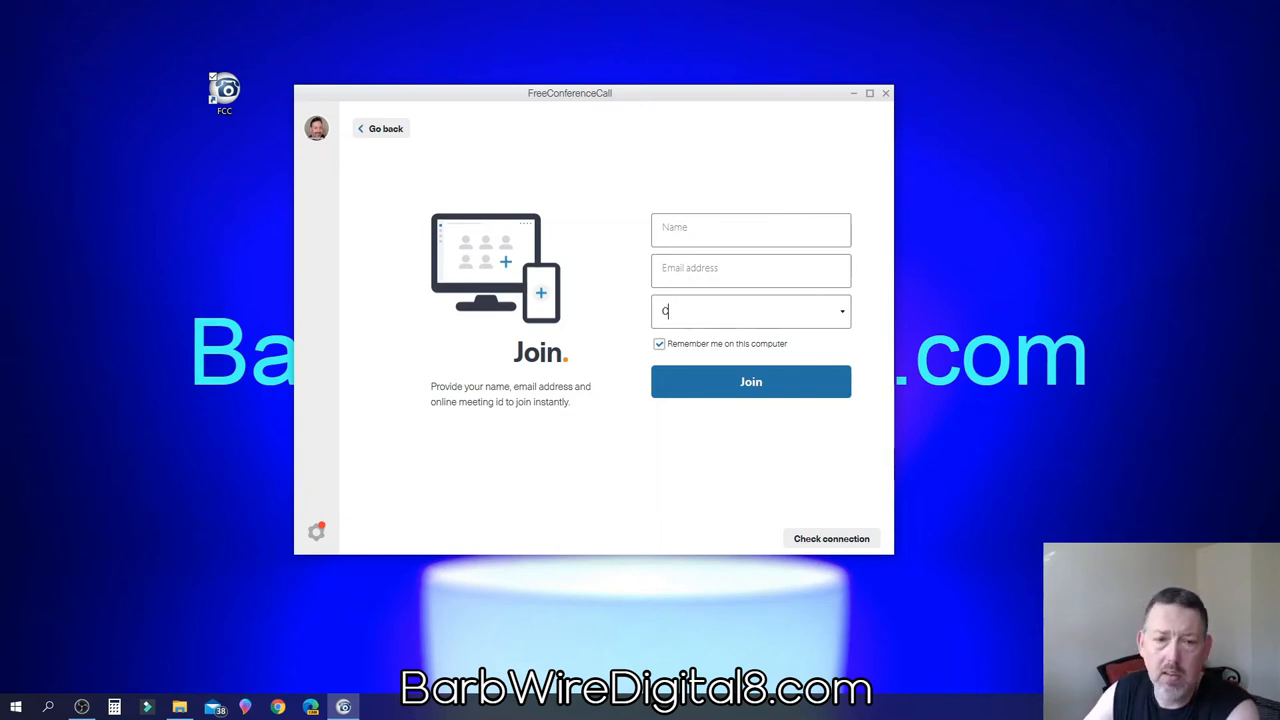
{"action": "type", "text": "ole"}
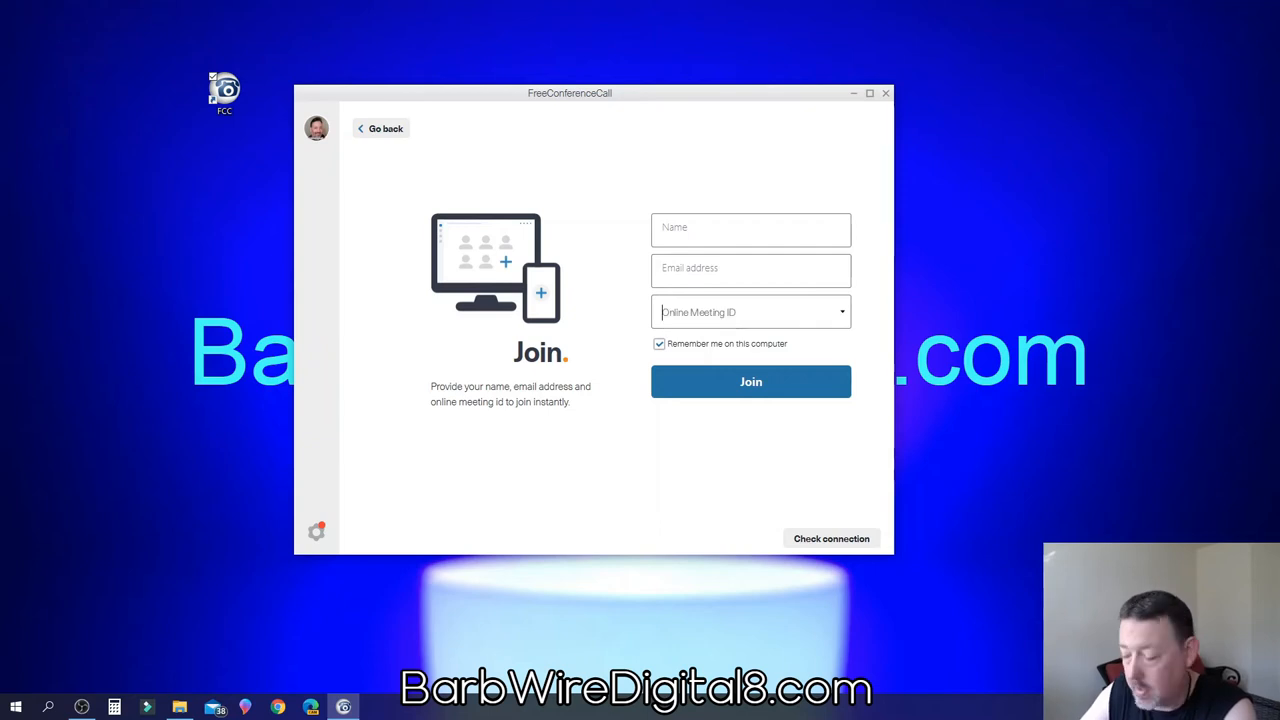
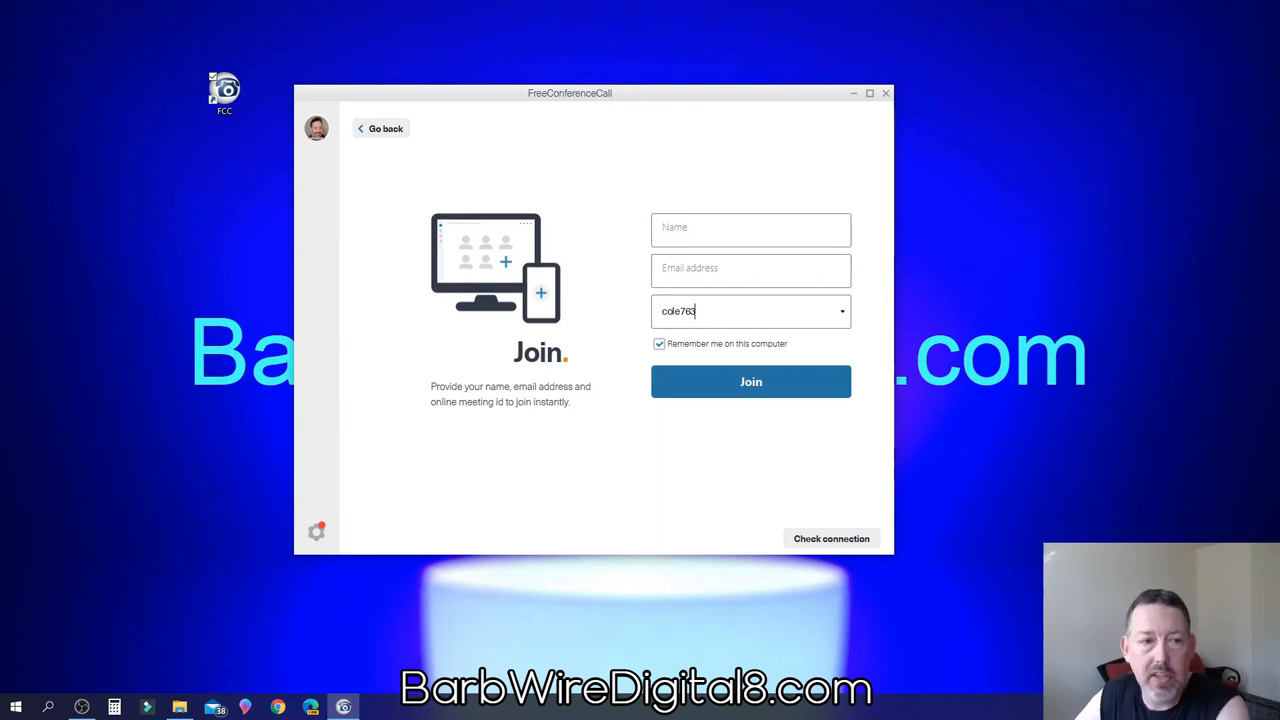
{"action": "left_click", "coordinate": [385, 128]}
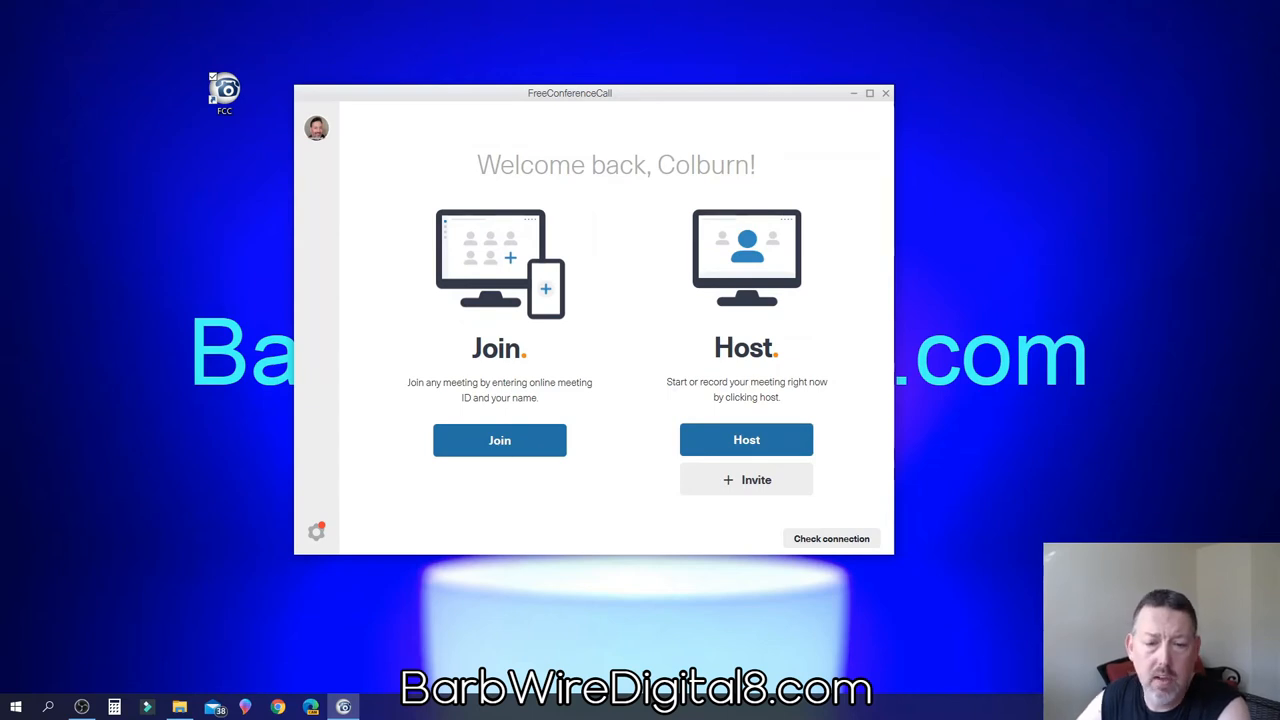
Host a new meeting, reaching the lobby with dial-in number, access code and PIN.
{"action": "left_click", "coordinate": [746, 440]}
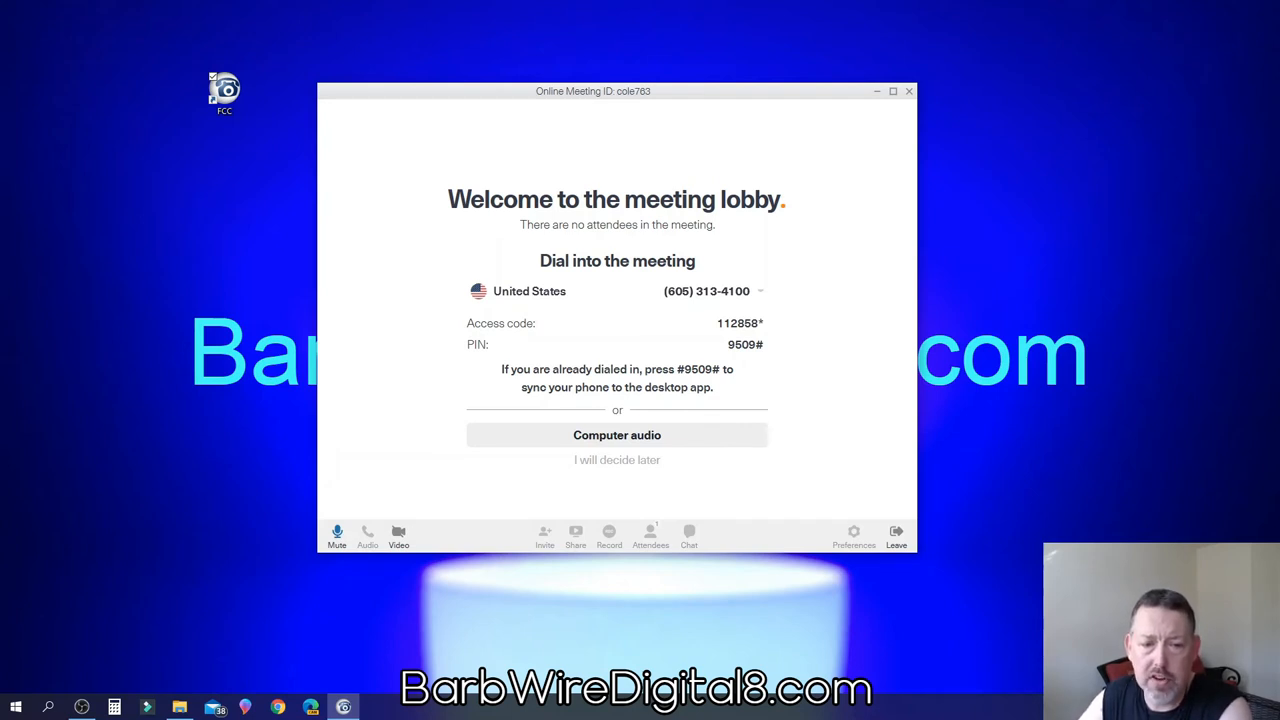
Enter the hosted meeting using computer audio.
{"action": "left_click", "coordinate": [617, 434]}
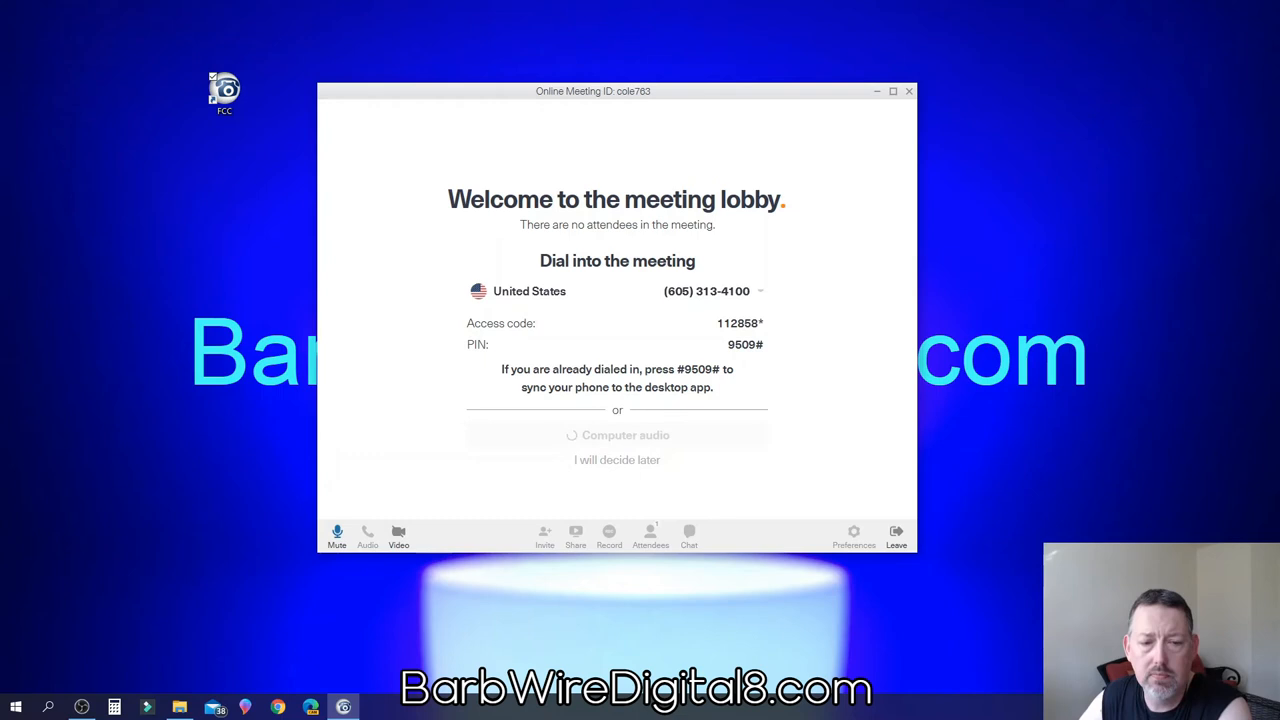
{"action": "left_click", "coordinate": [617, 434]}
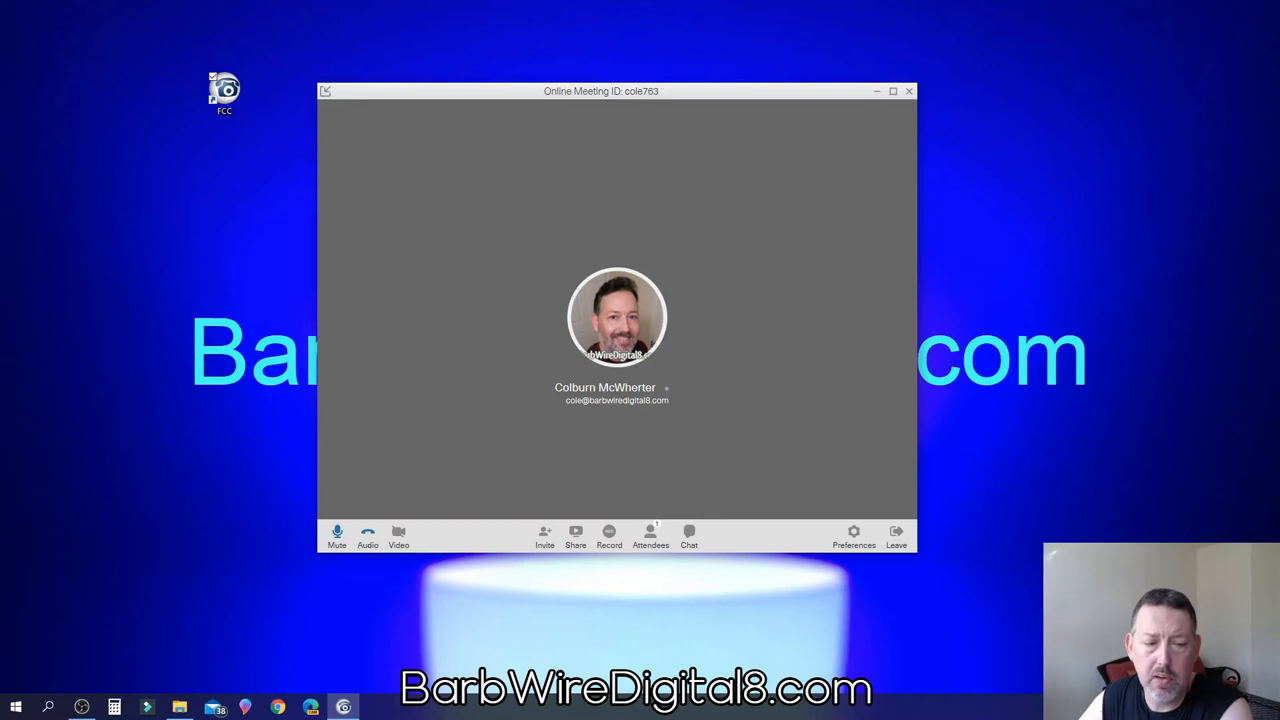
{"action": "left_click", "coordinate": [337, 537]}
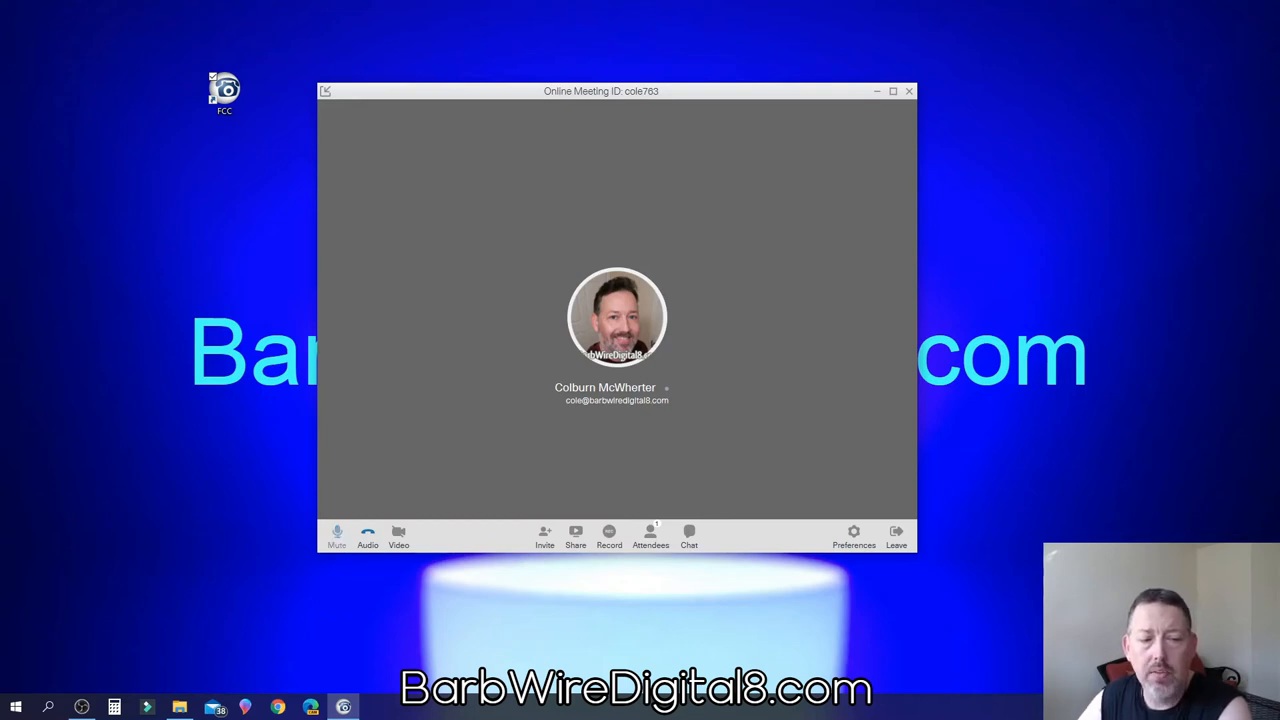
{"action": "left_click", "coordinate": [337, 535]}
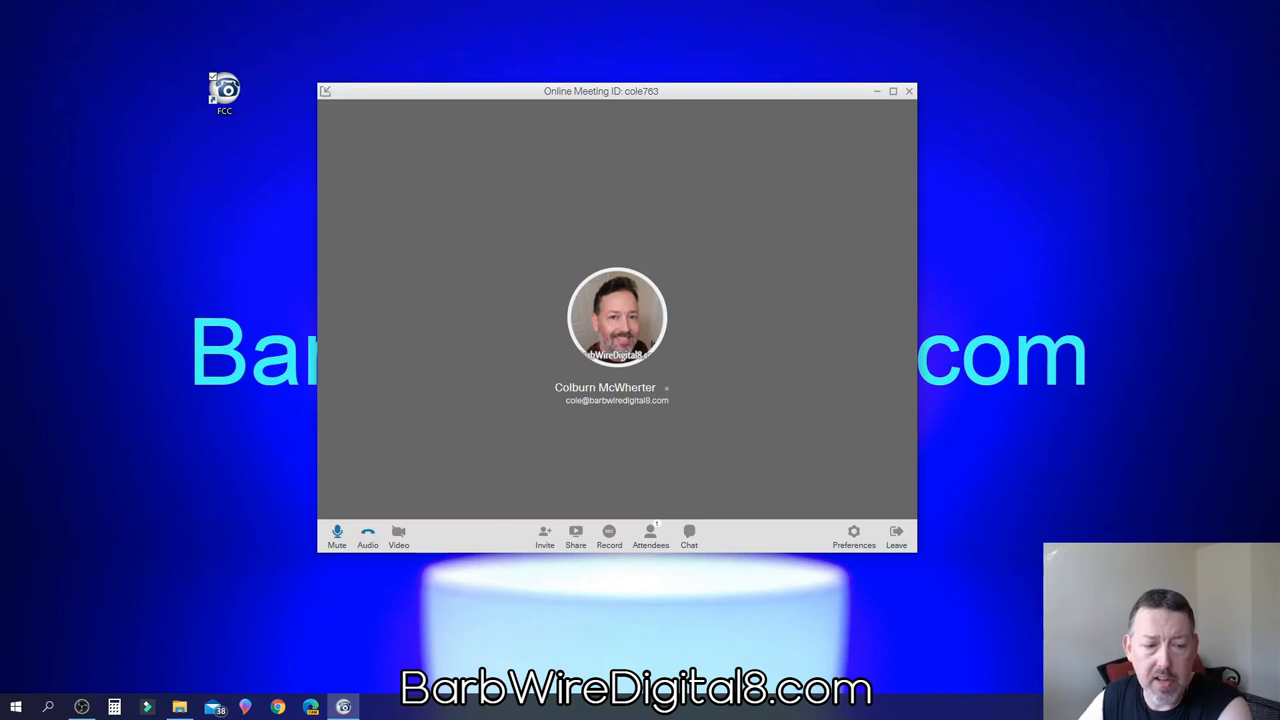
{"action": "mouse_move", "coordinate": [398, 535]}
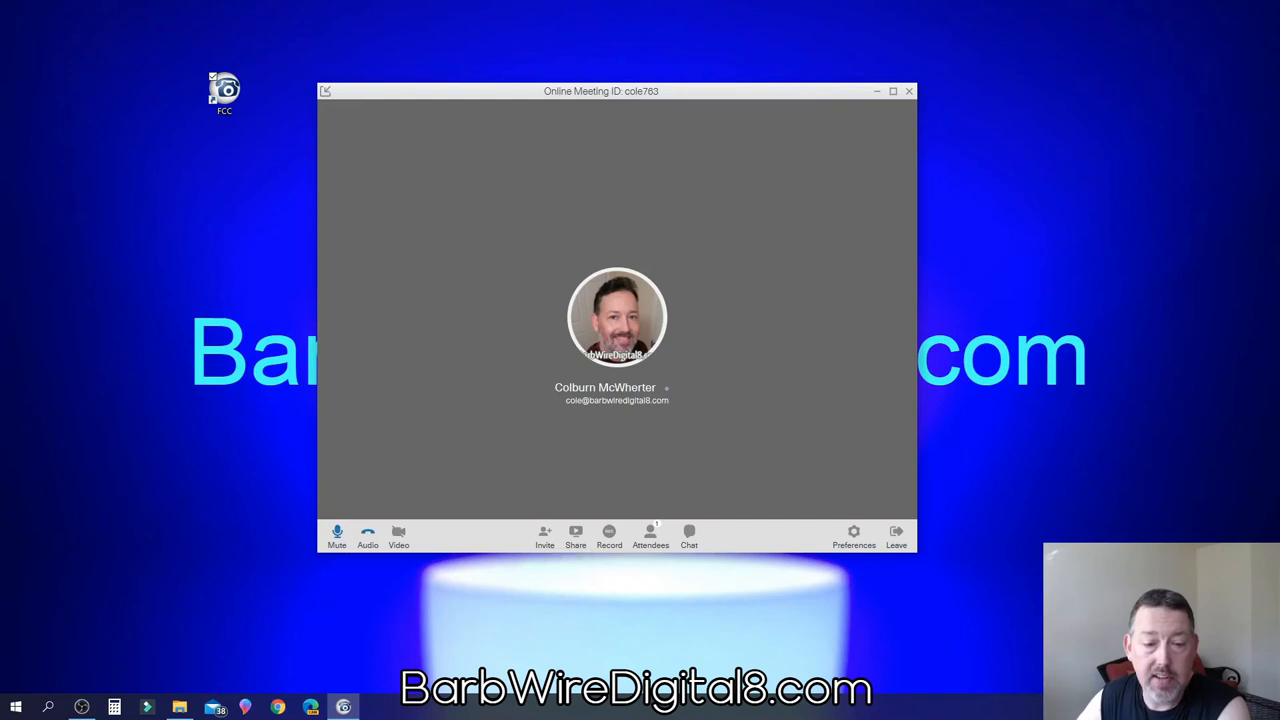
{"action": "mouse_move", "coordinate": [545, 537]}
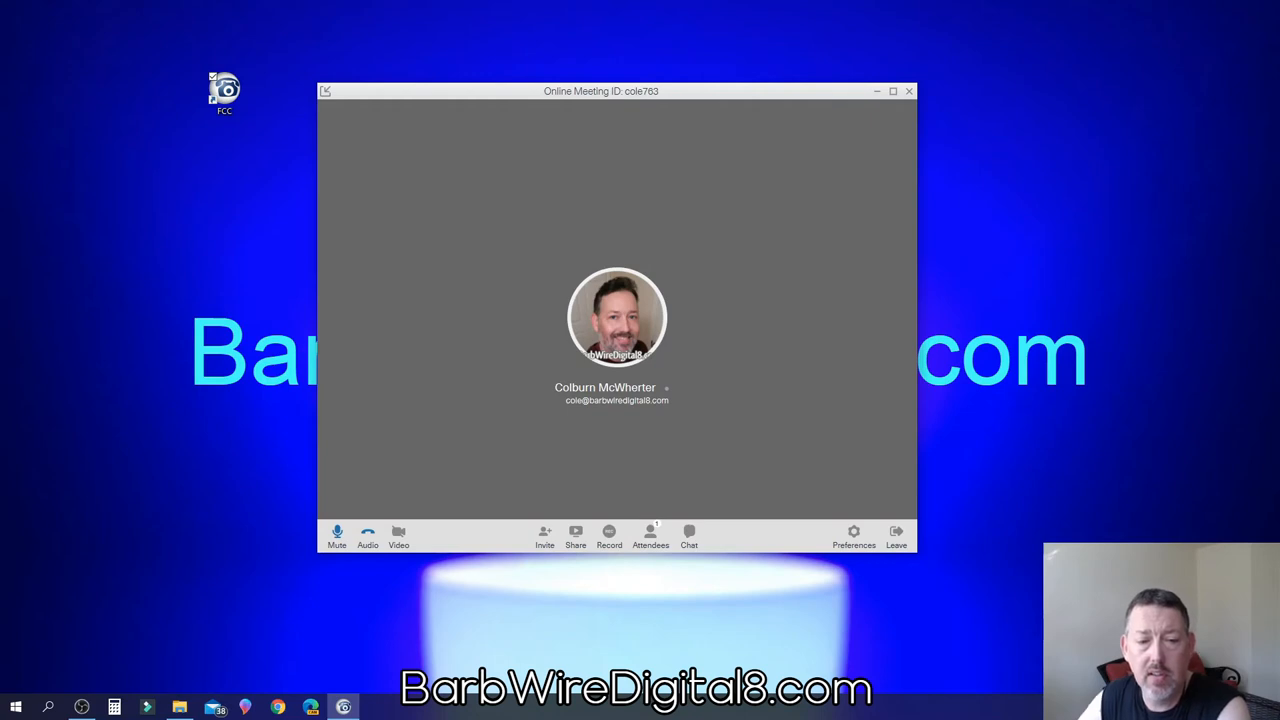
{"action": "left_click", "coordinate": [575, 537]}
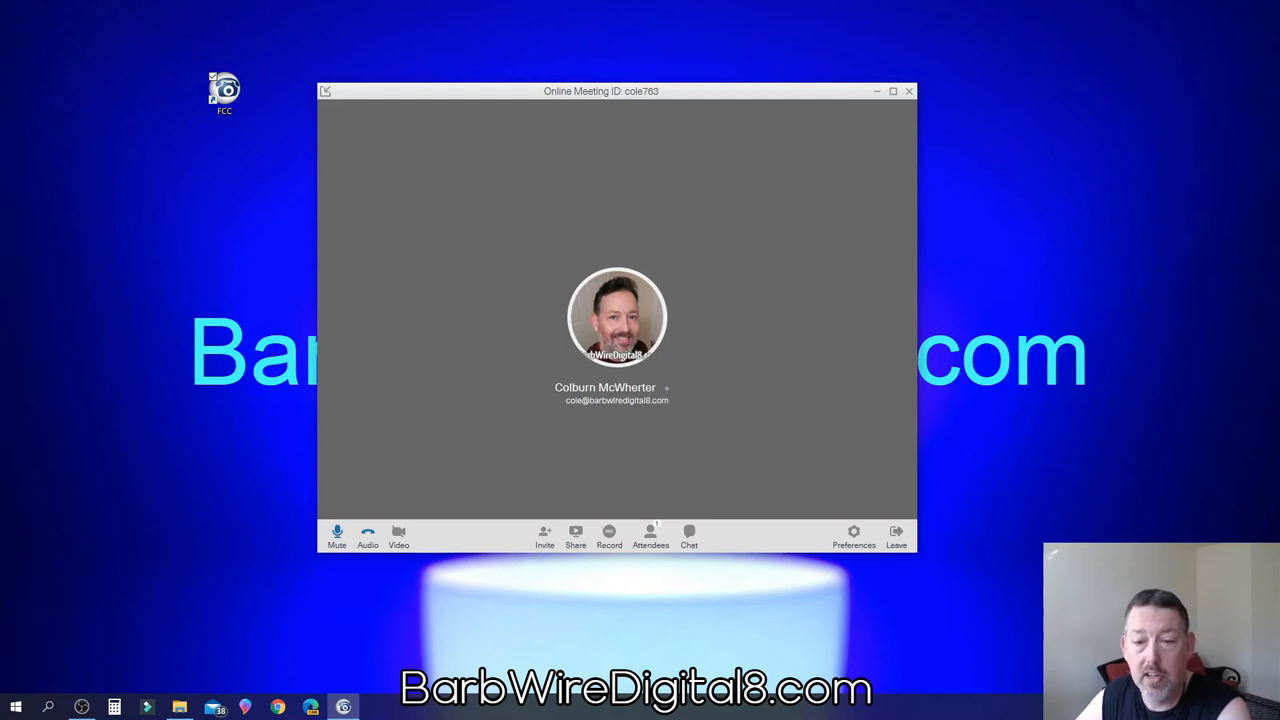
{"action": "left_click", "coordinate": [689, 535]}
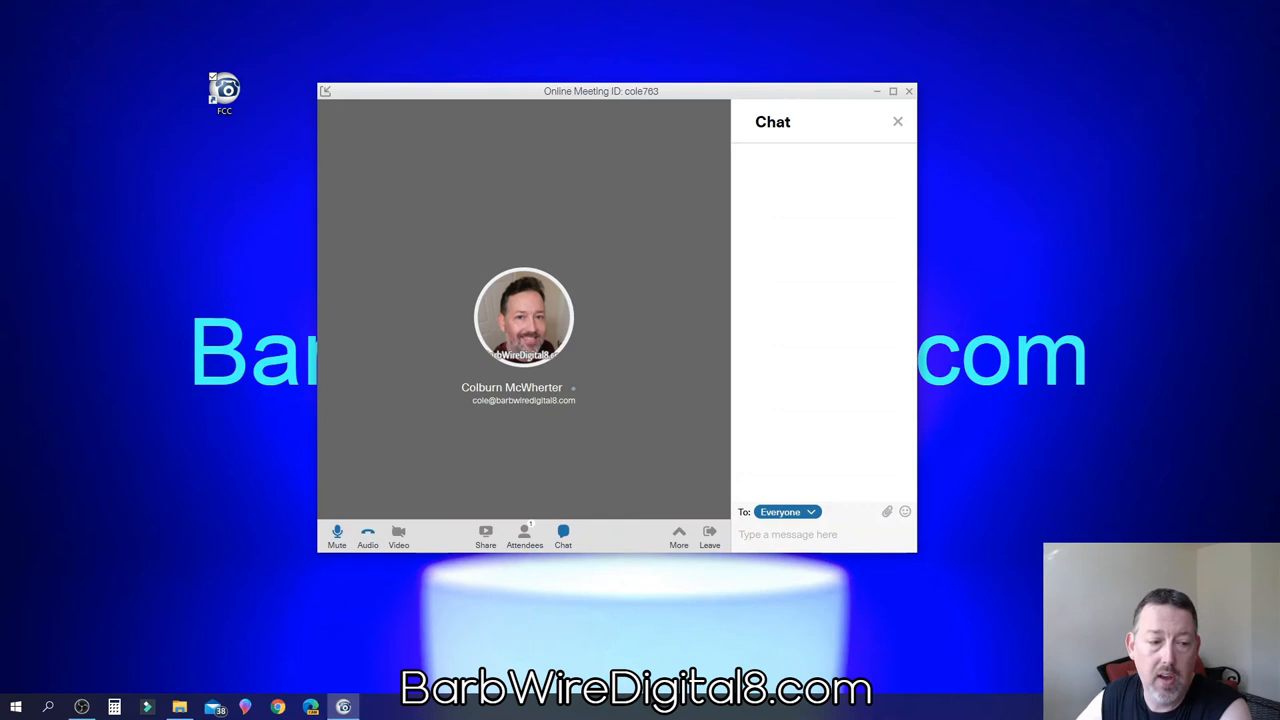
{"action": "mouse_move", "coordinate": [337, 534]}
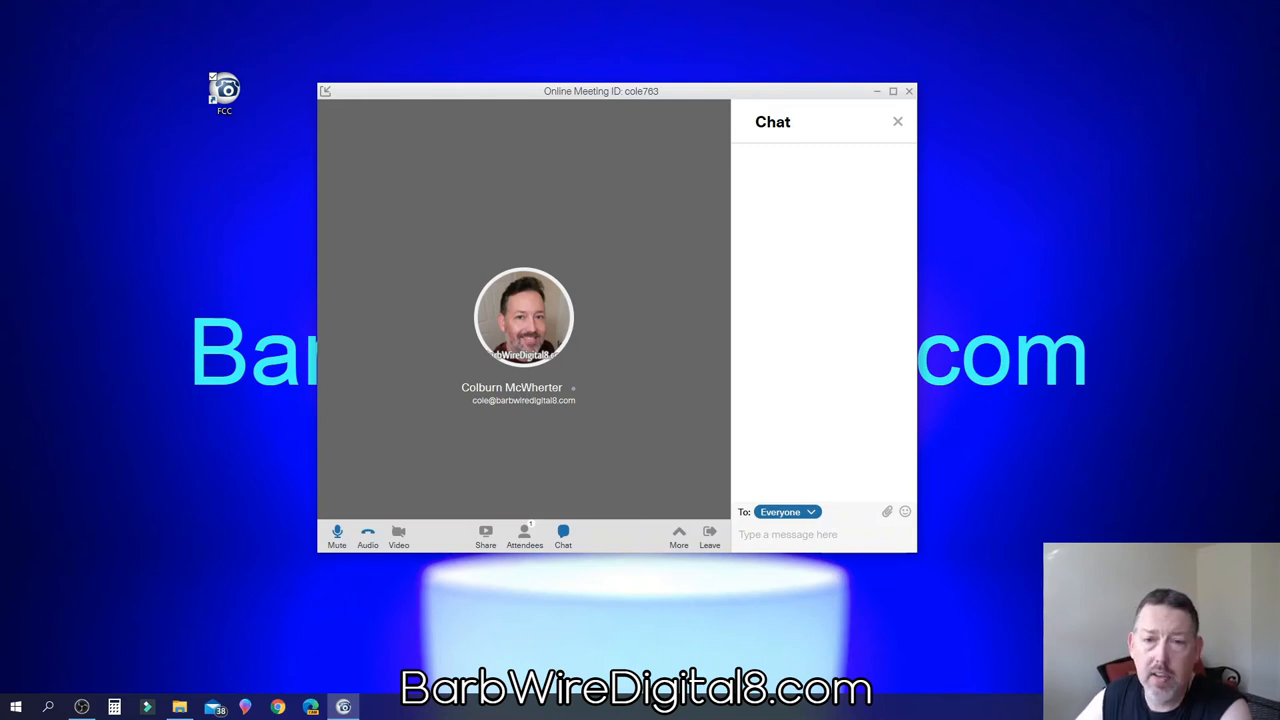
{"action": "left_click", "coordinate": [897, 121]}
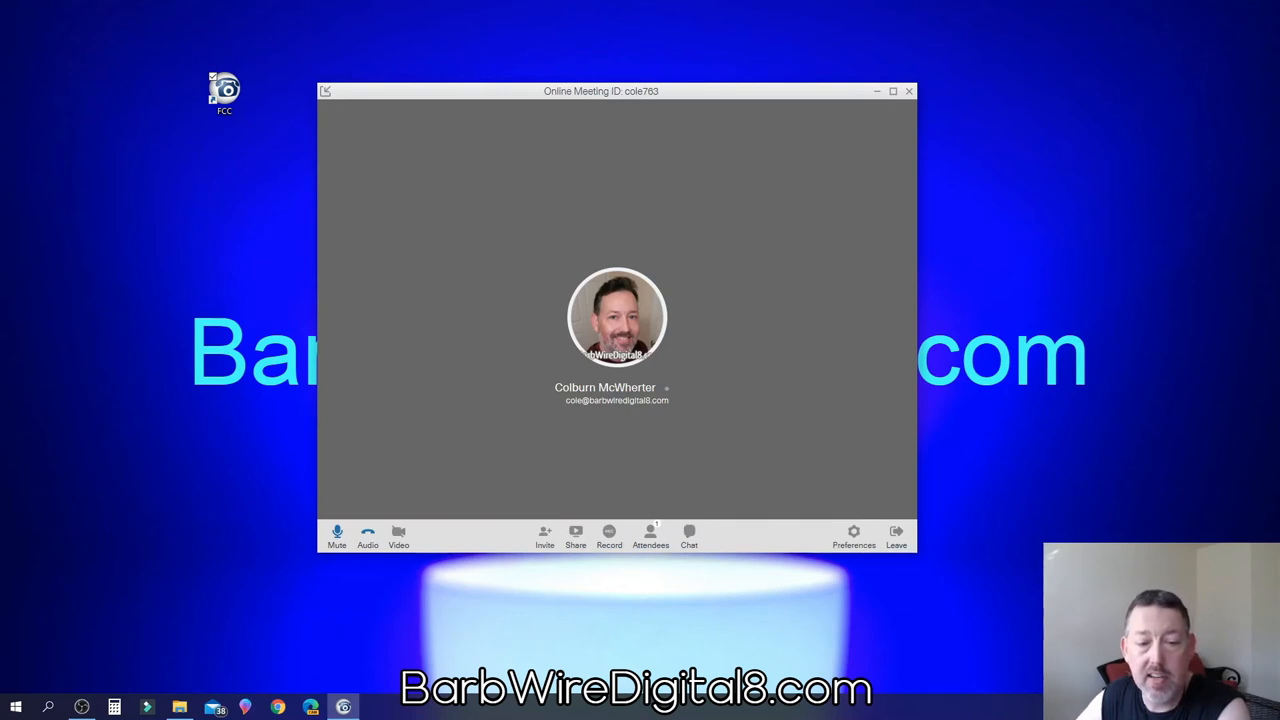
Show the attendee list (host only) and the More menu of meeting options.
{"action": "left_click", "coordinate": [650, 536]}
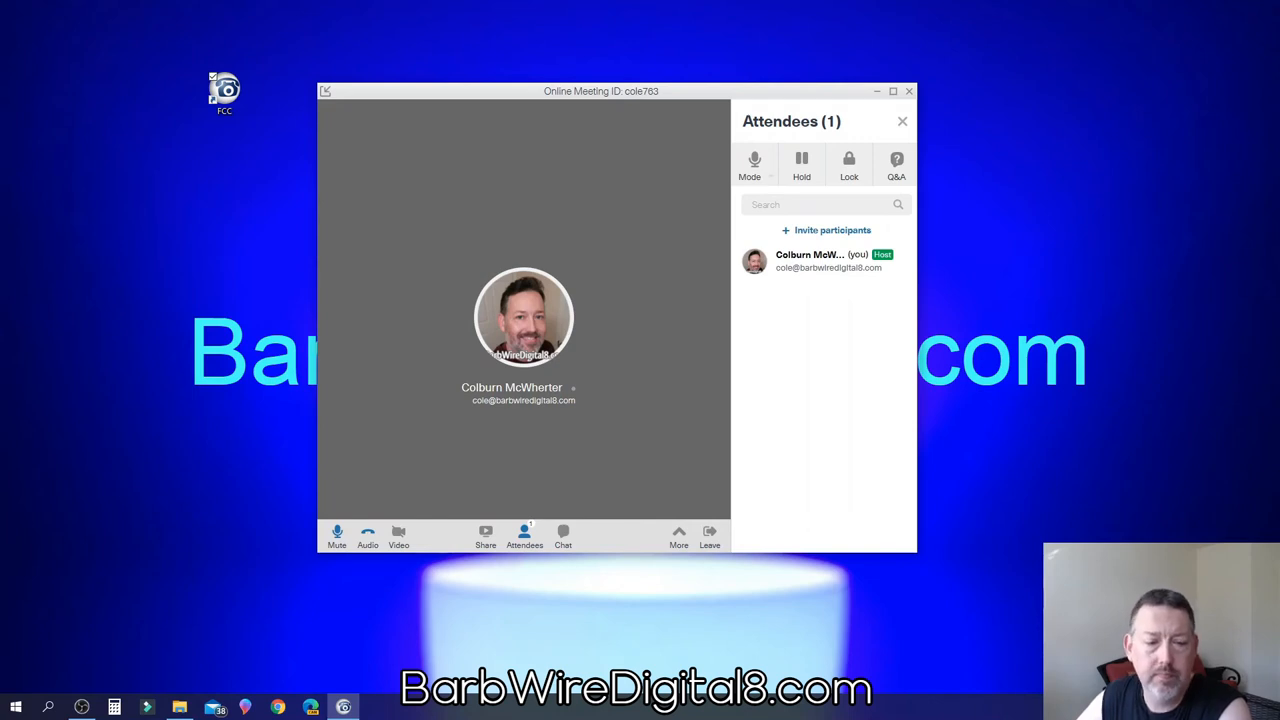
{"action": "left_click", "coordinate": [679, 535]}
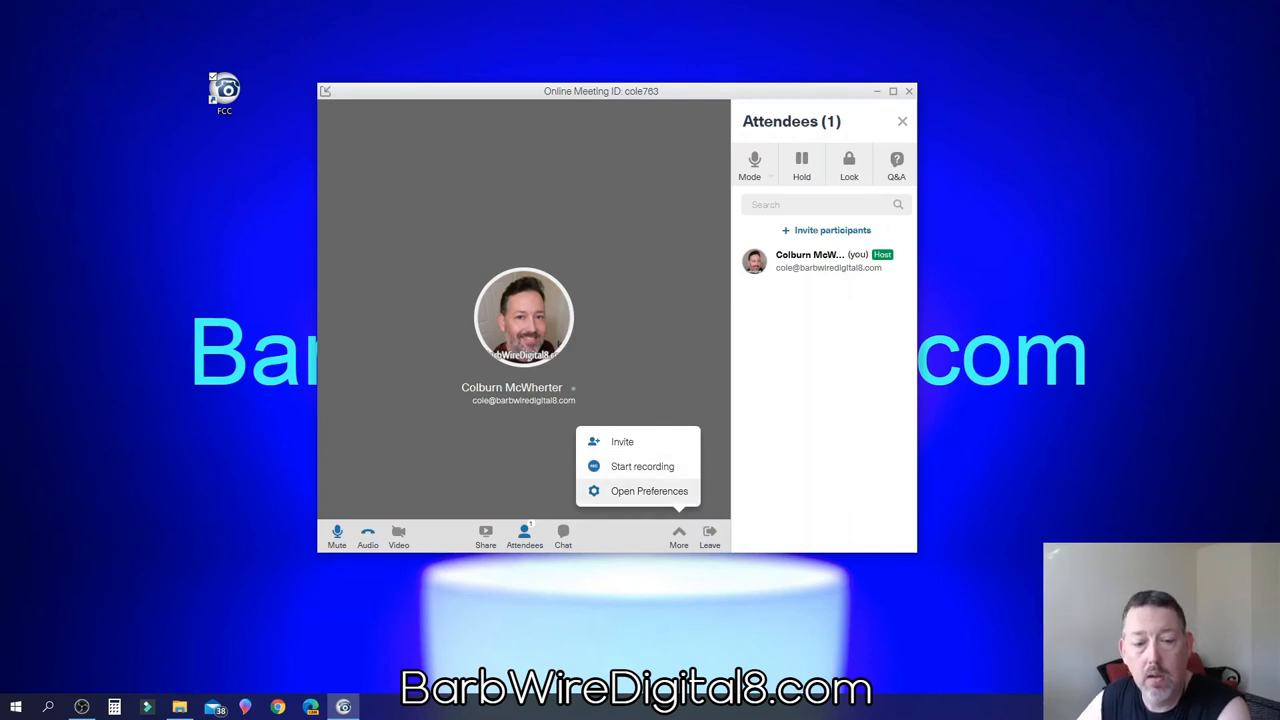
From Open Preferences, review the account and meeting settings, then the audio device settings.
{"action": "left_click", "coordinate": [649, 490]}
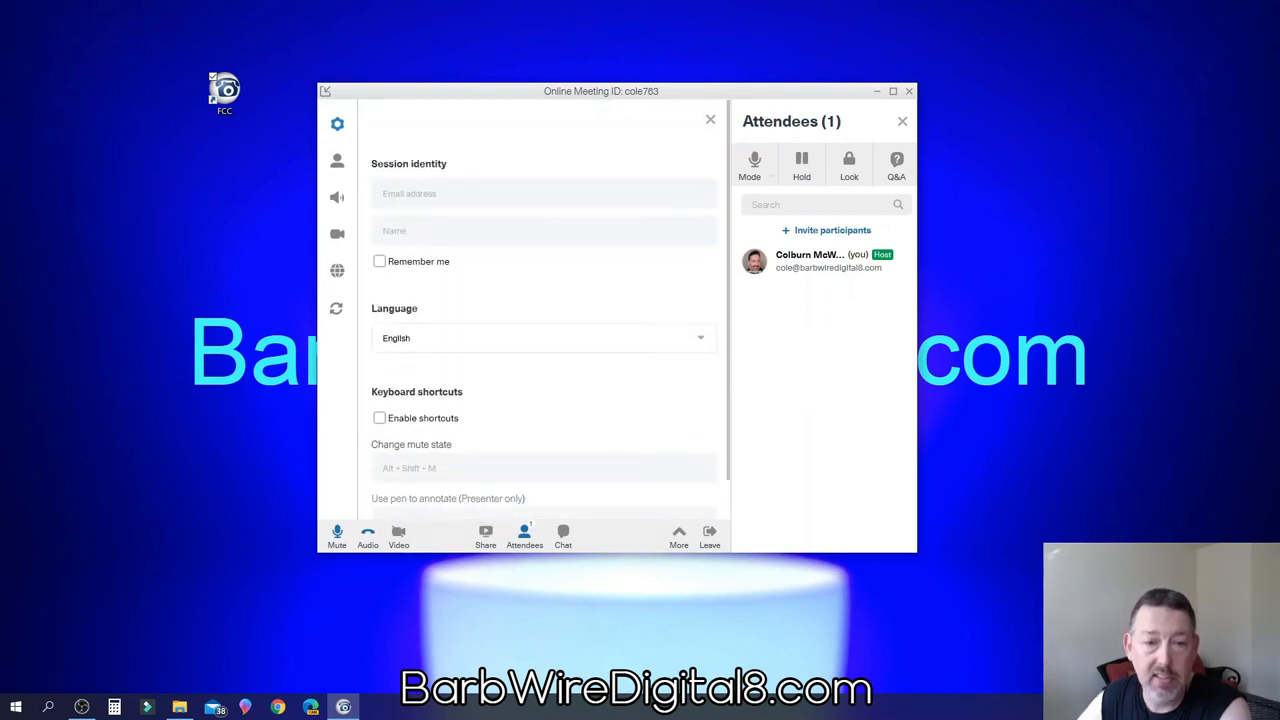
{"action": "left_click", "coordinate": [337, 161]}
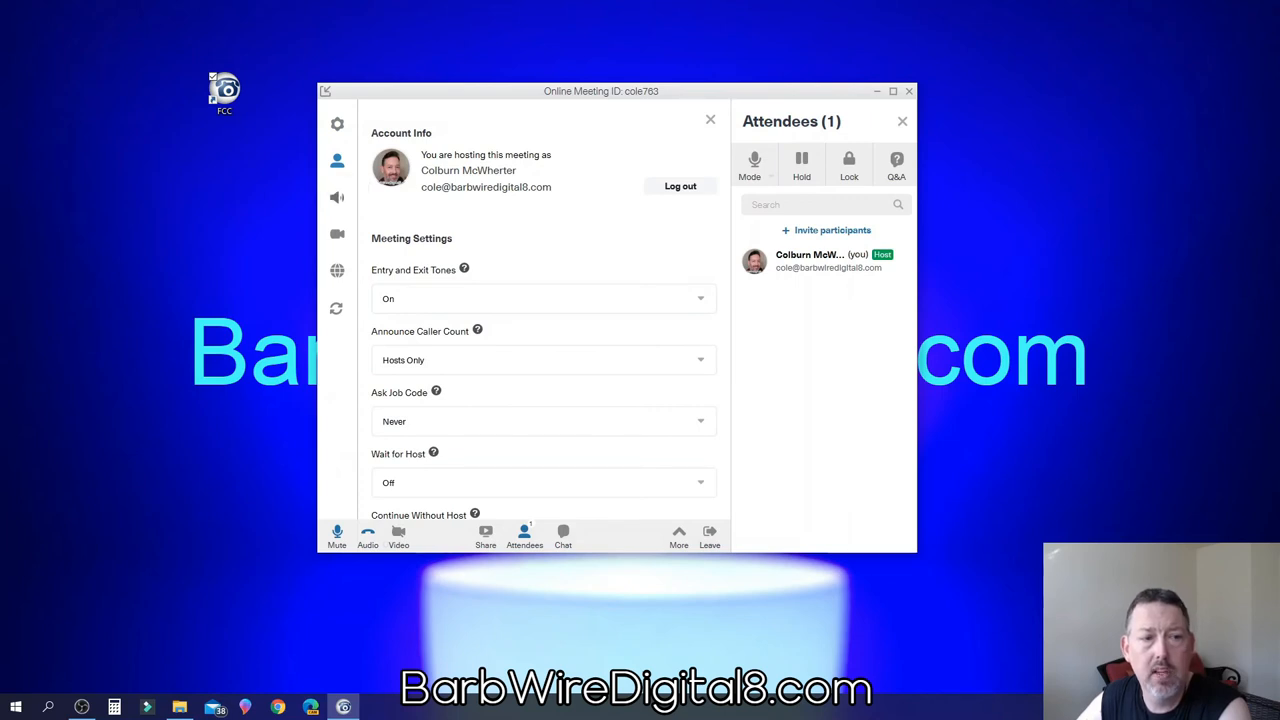
{"action": "left_click", "coordinate": [337, 197]}
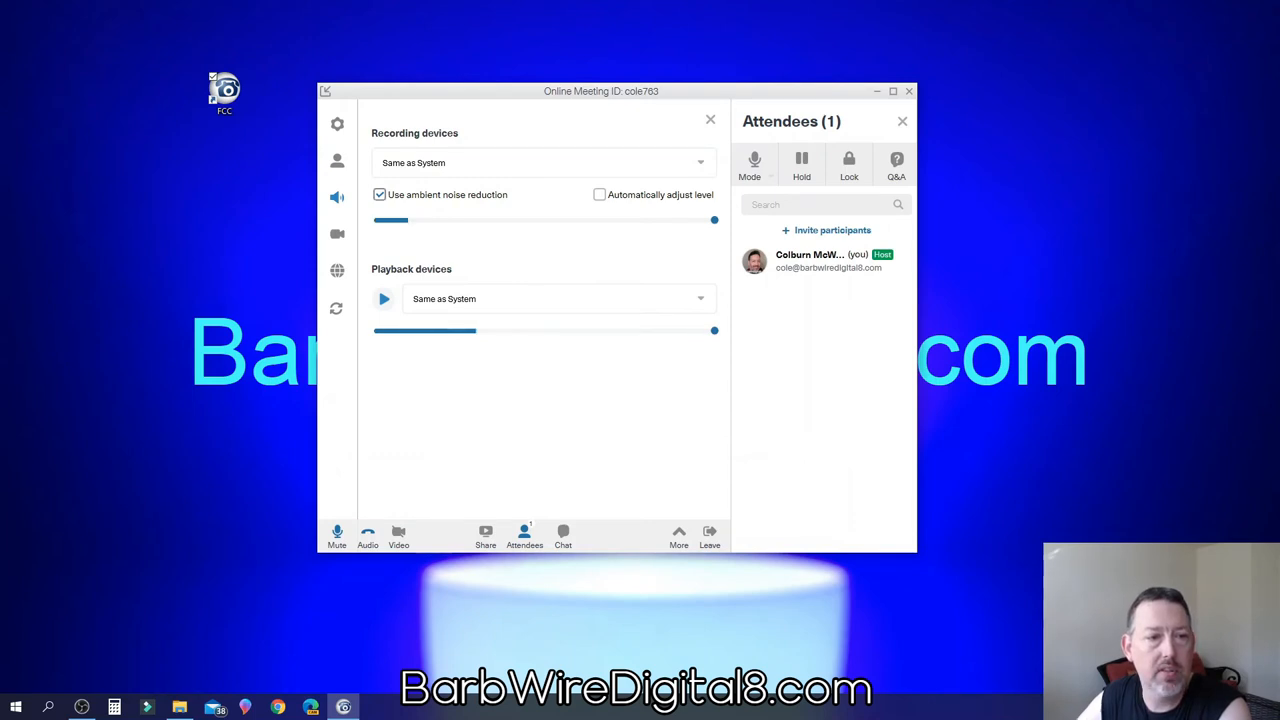
Enable automatic microphone level adjustment, then view the c922 webcam's video settings.
{"action": "left_click", "coordinate": [599, 194]}
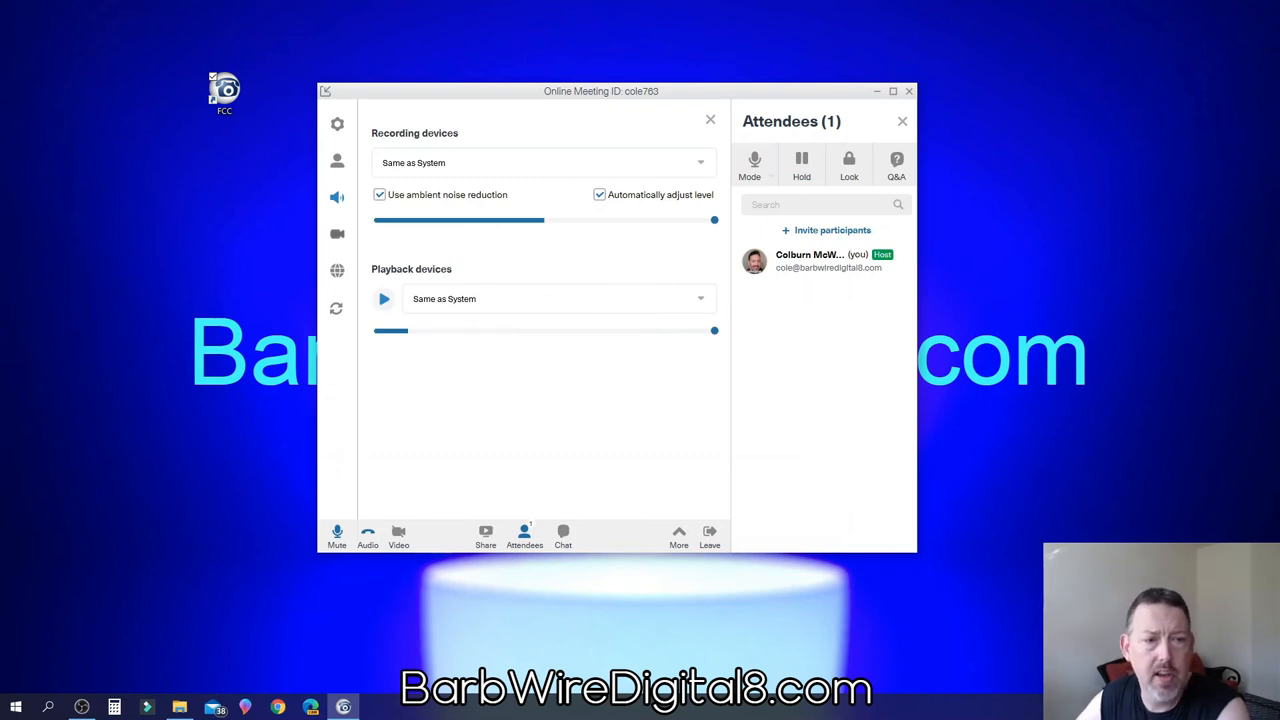
{"action": "left_click", "coordinate": [337, 234]}
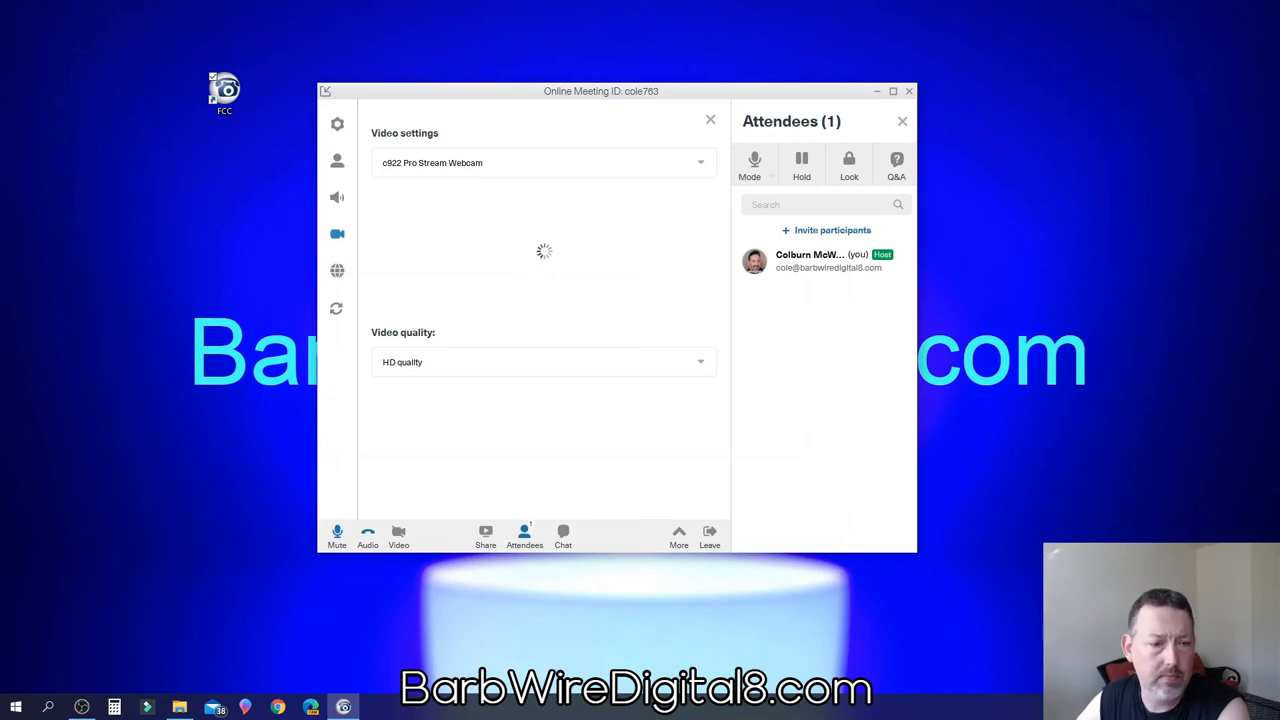
Review the Advanced proxy/external-call and Updates version preferences, then begin leaving the meeting.
{"action": "left_click", "coordinate": [337, 270]}
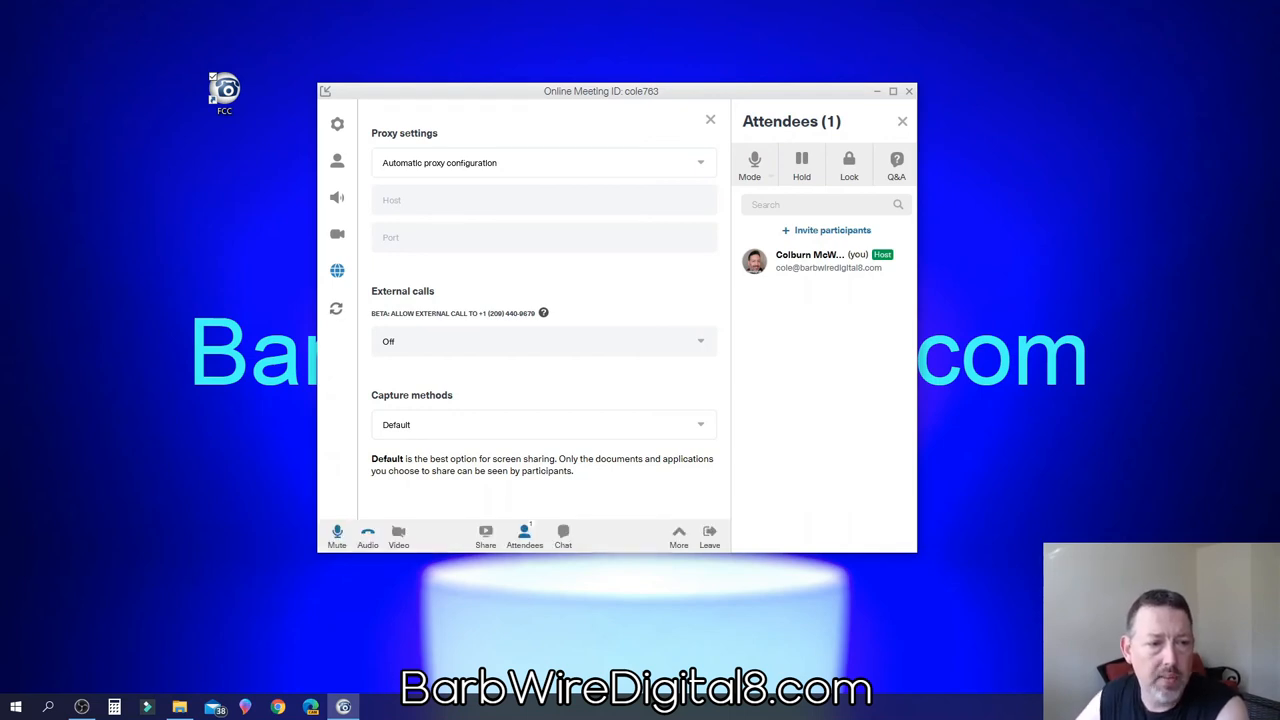
{"action": "left_click", "coordinate": [337, 308]}
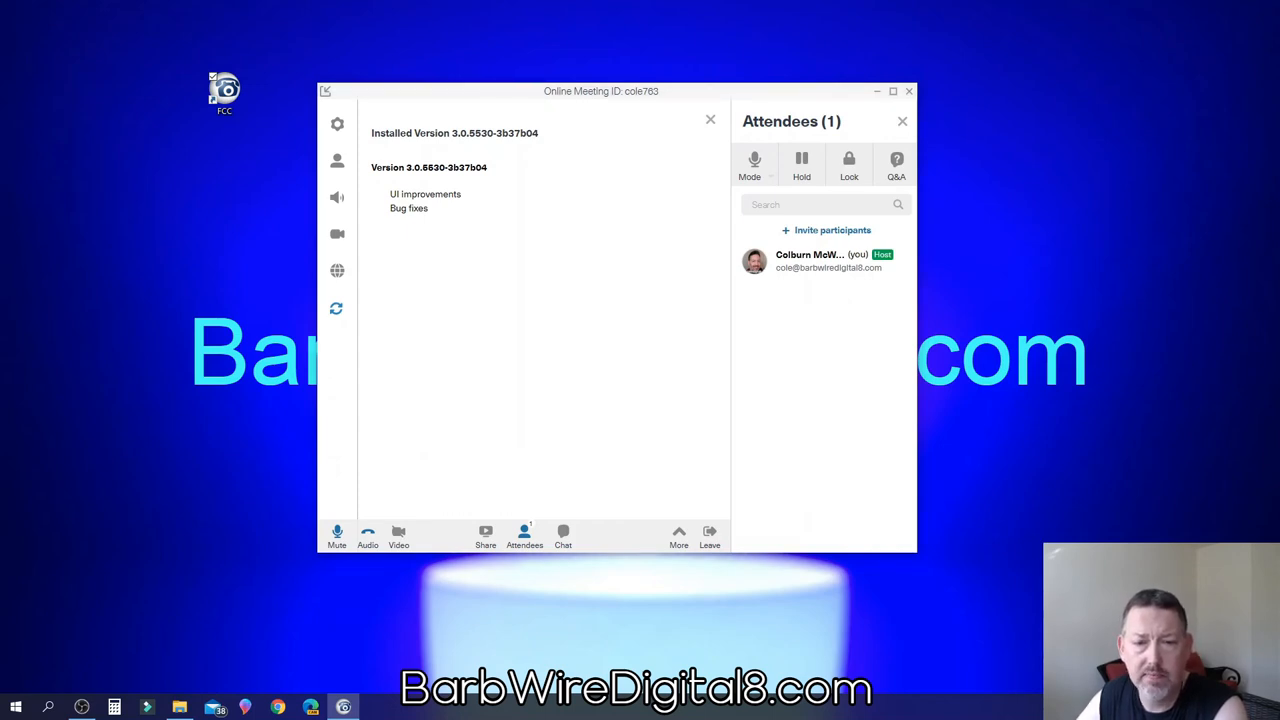
{"action": "left_click", "coordinate": [709, 535]}
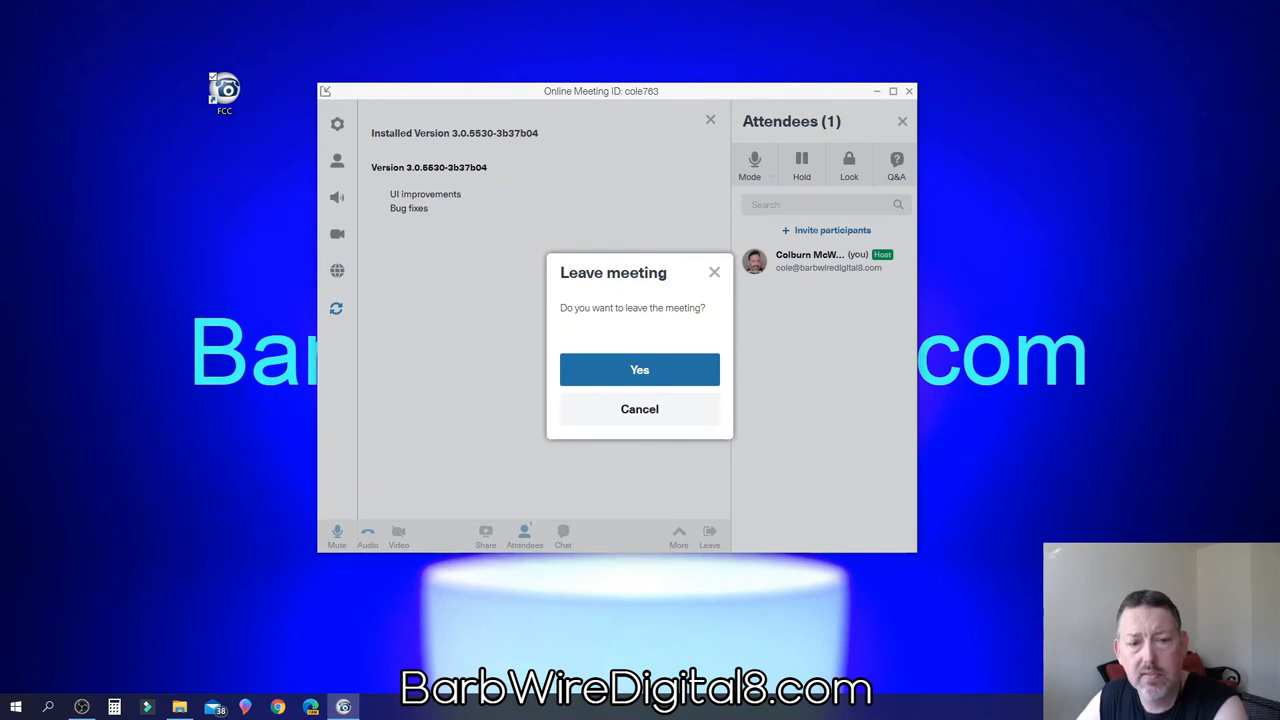
Confirm leaving the meeting and show the home-screen Preferences with account and meeting settings.
{"action": "left_click", "coordinate": [639, 369]}
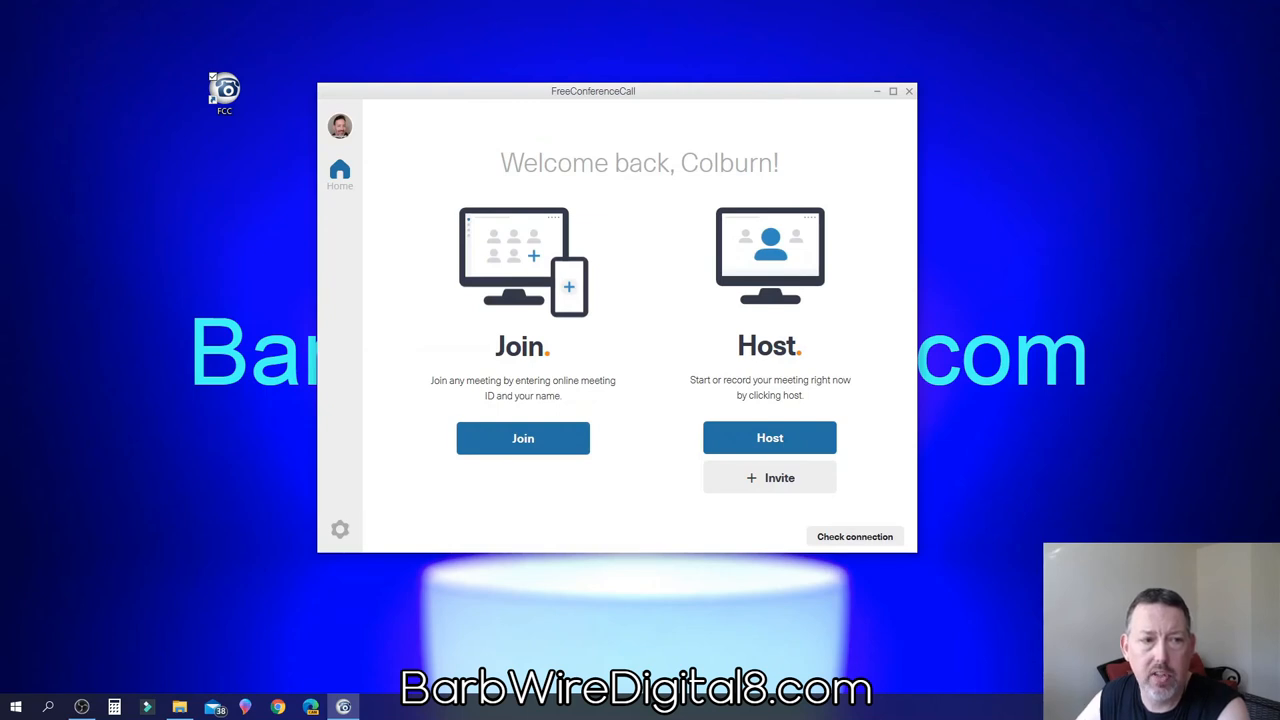
{"action": "left_click", "coordinate": [340, 529]}
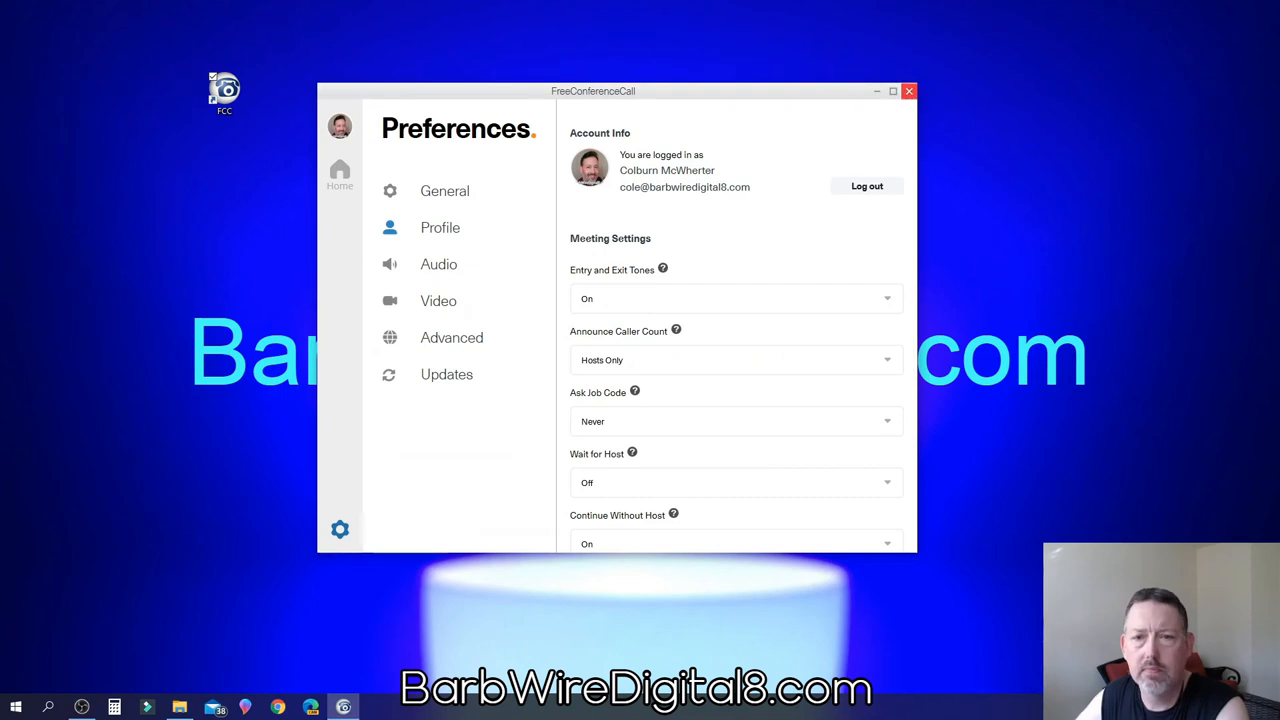
Close the FreeConferenceCall window so only the desktop with the FCC shortcut remains.
{"action": "left_click", "coordinate": [908, 91]}
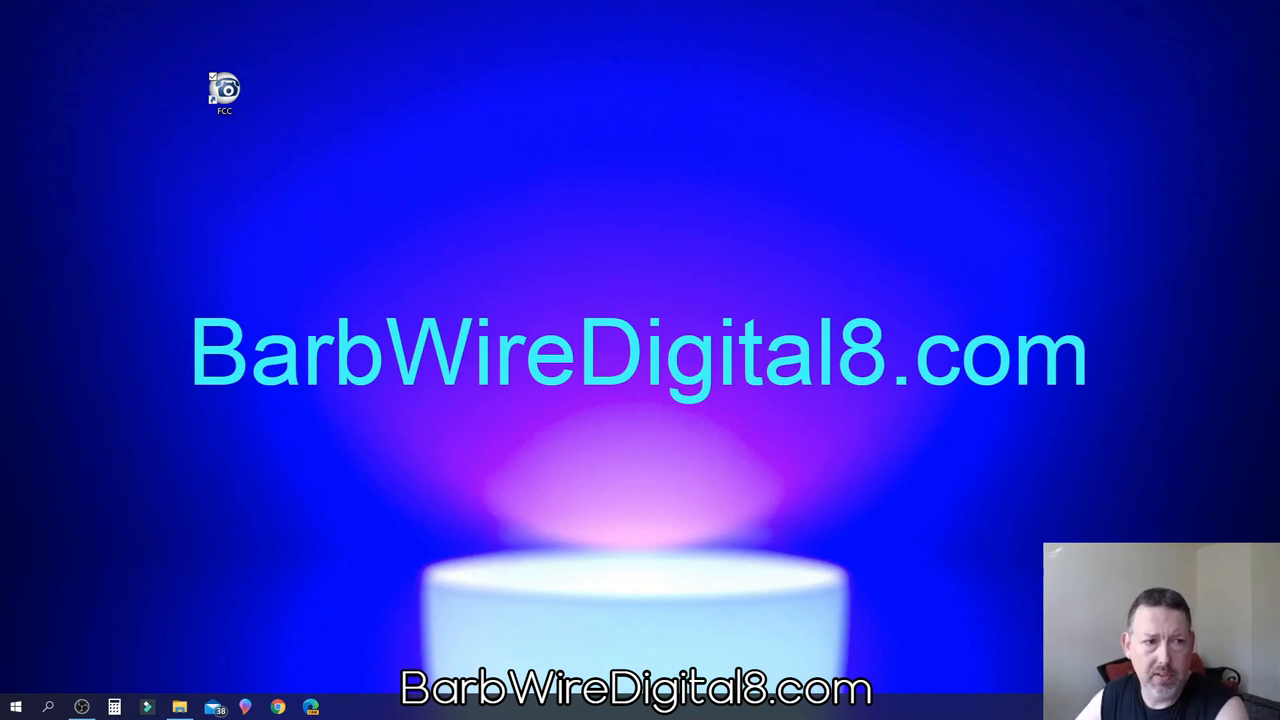
Relaunch FreeConferenceCall from its desktop shortcut and bring up the Join form.
{"action": "left_click", "coordinate": [224, 90]}
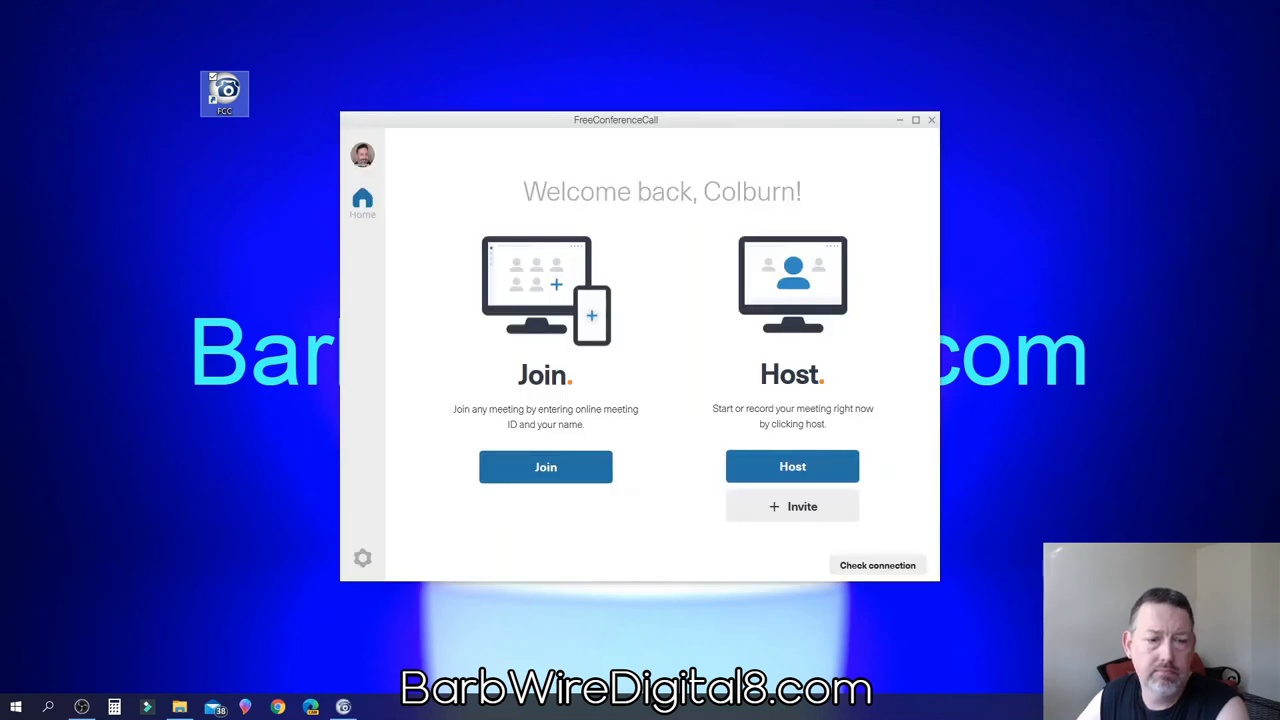
{"action": "left_click", "coordinate": [545, 466]}
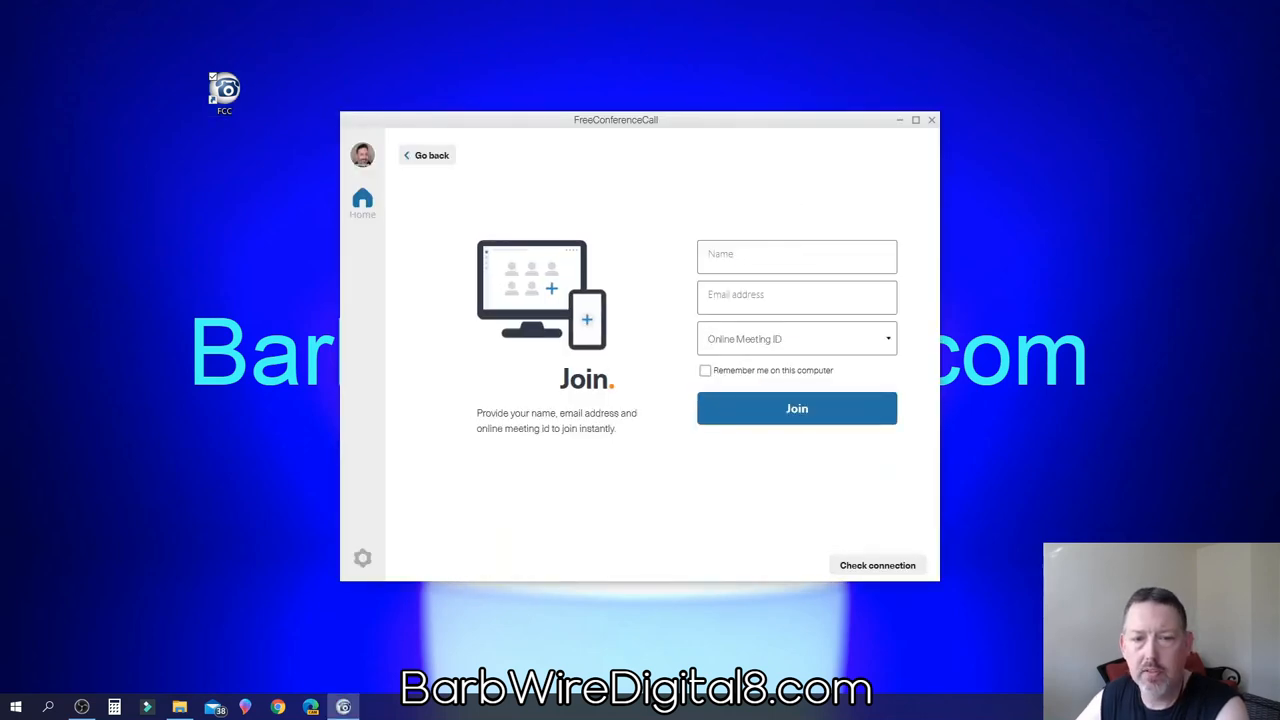
{"action": "left_click", "coordinate": [705, 370]}
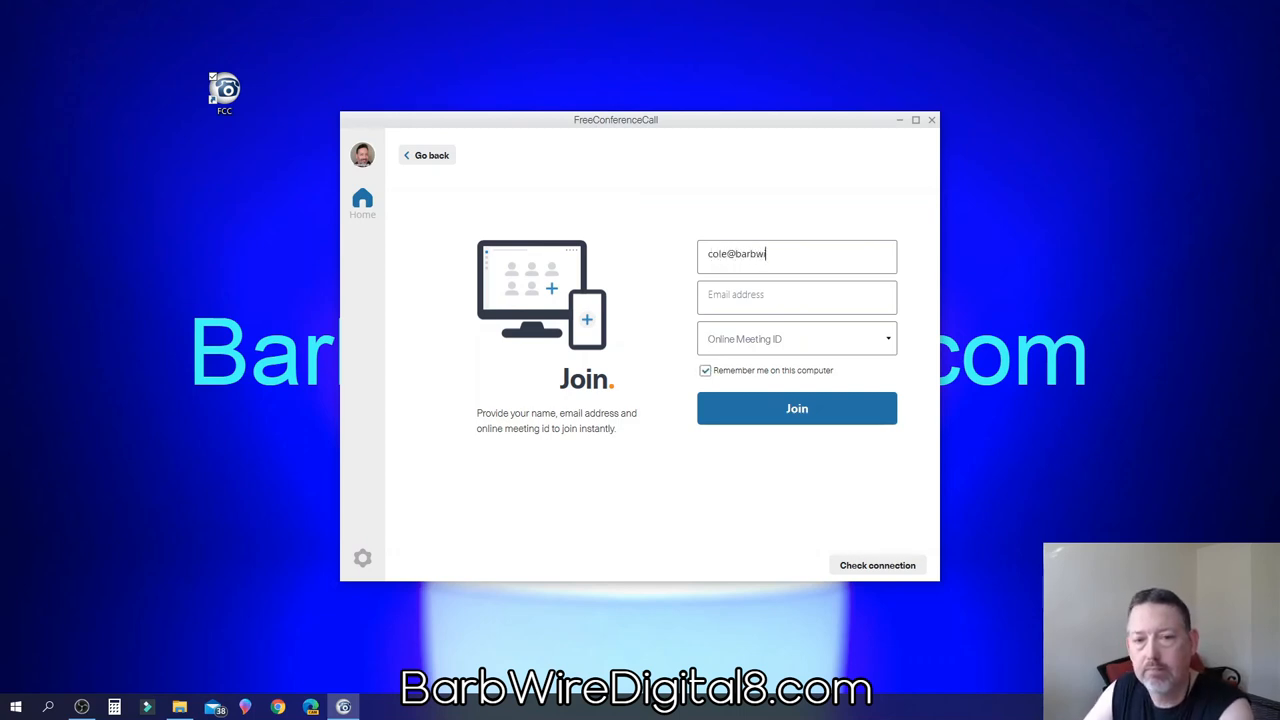
{"action": "type", "text": "iredigital8.com"}
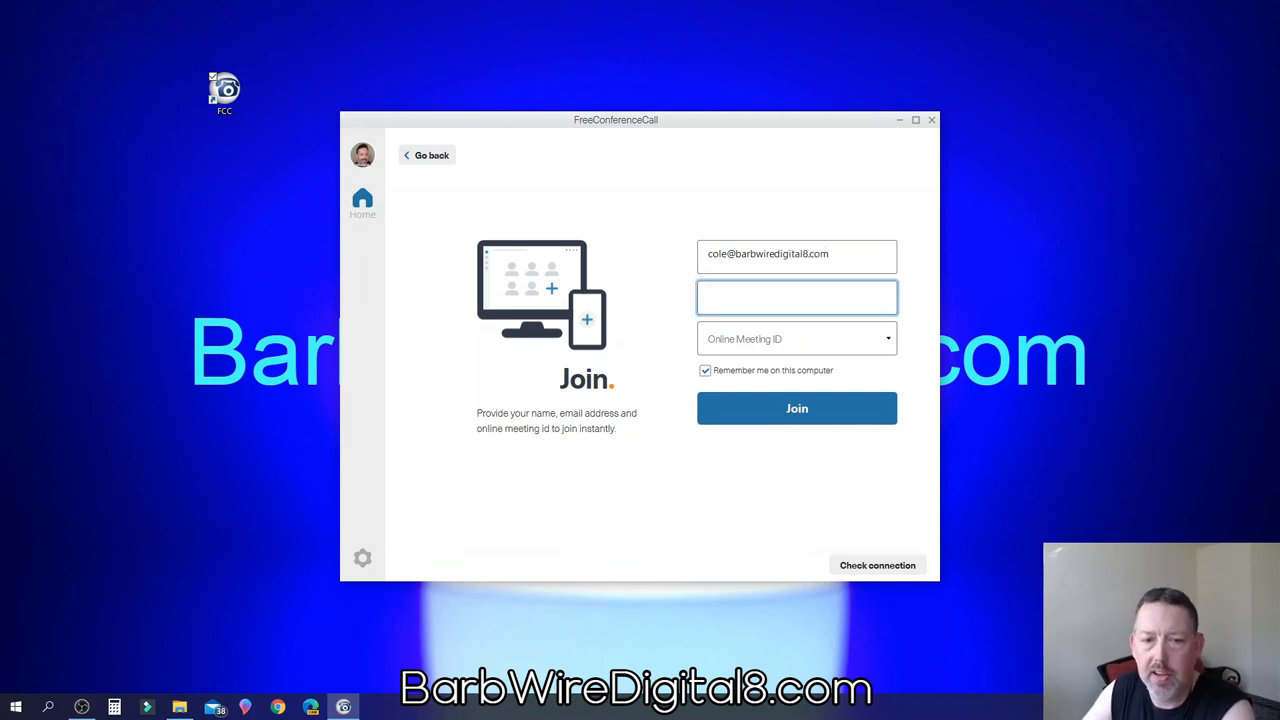
{"action": "type", "text": "password"}
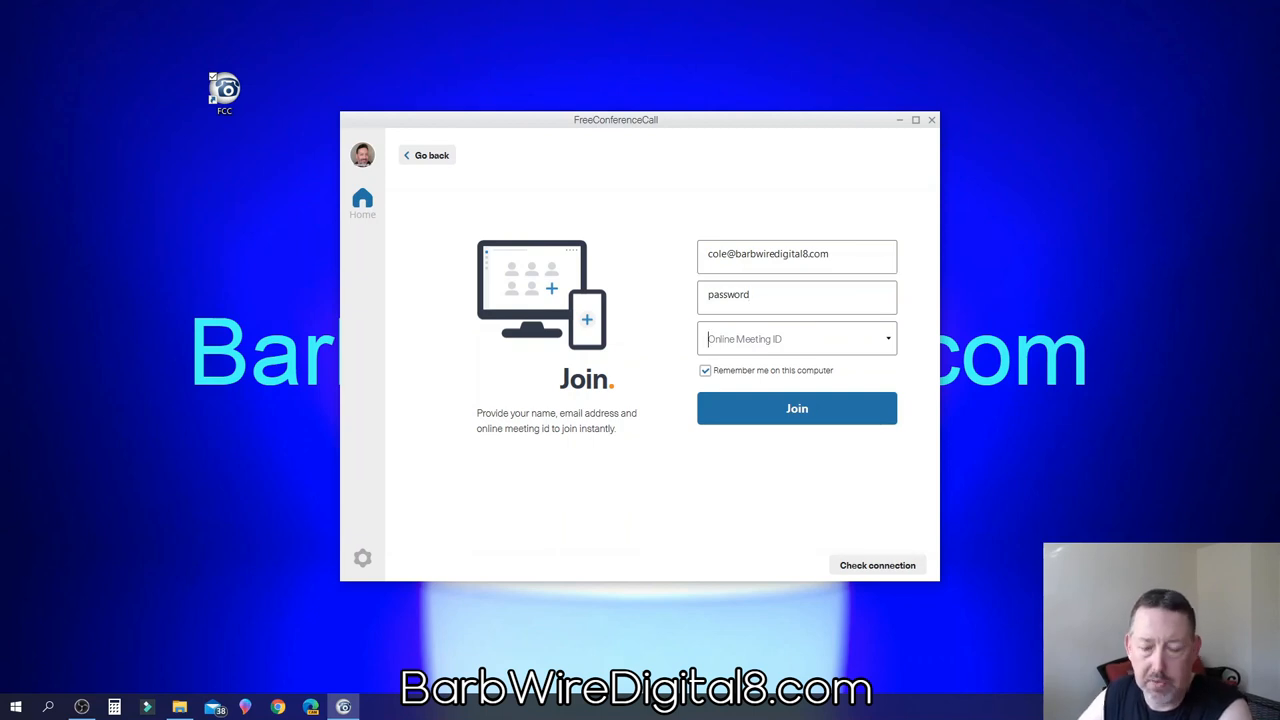
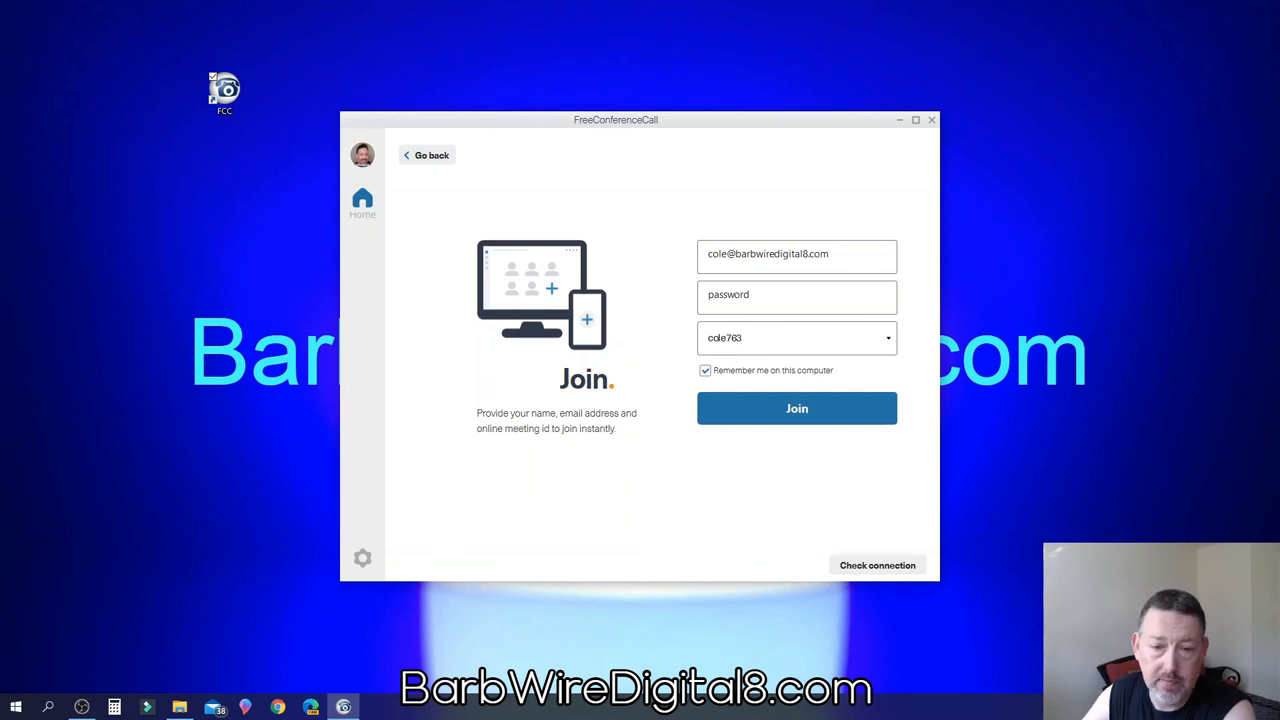